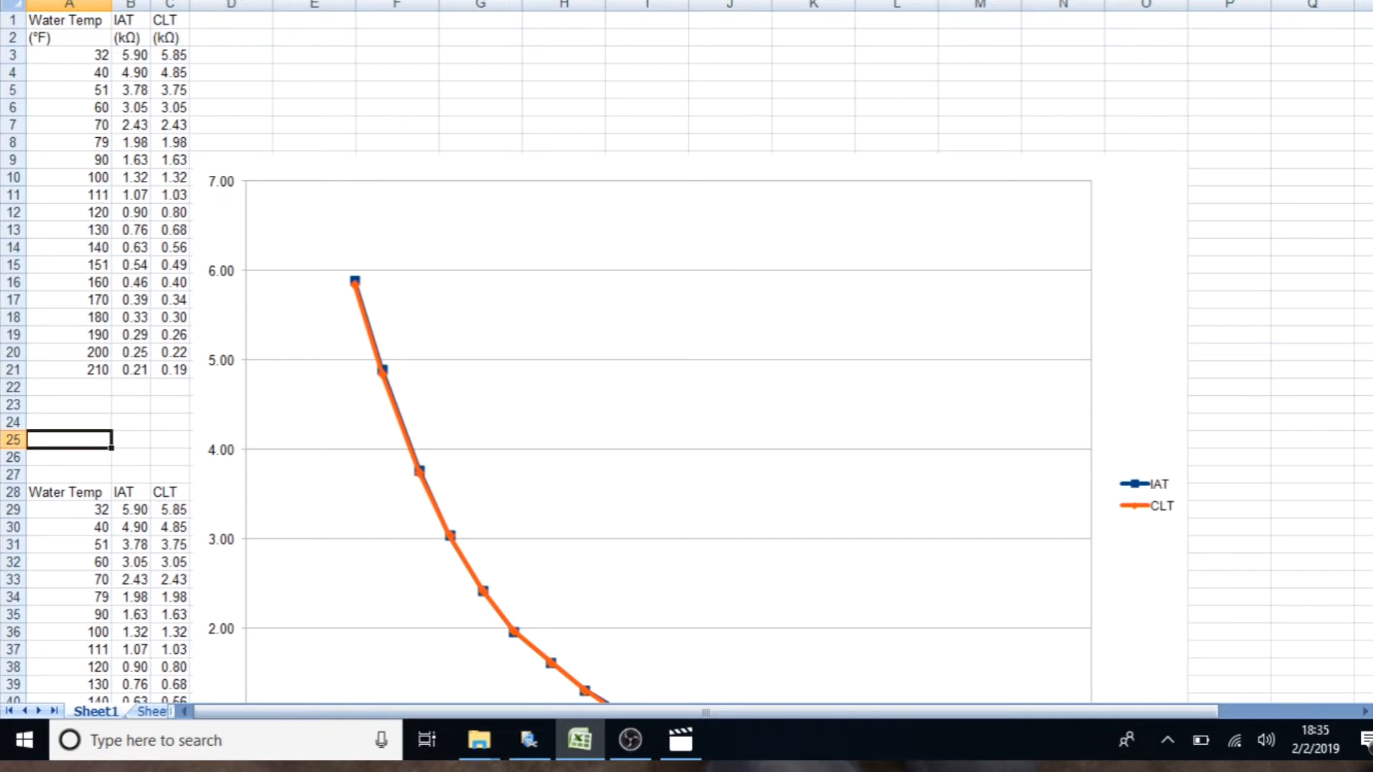
mouse_move(574, 127)
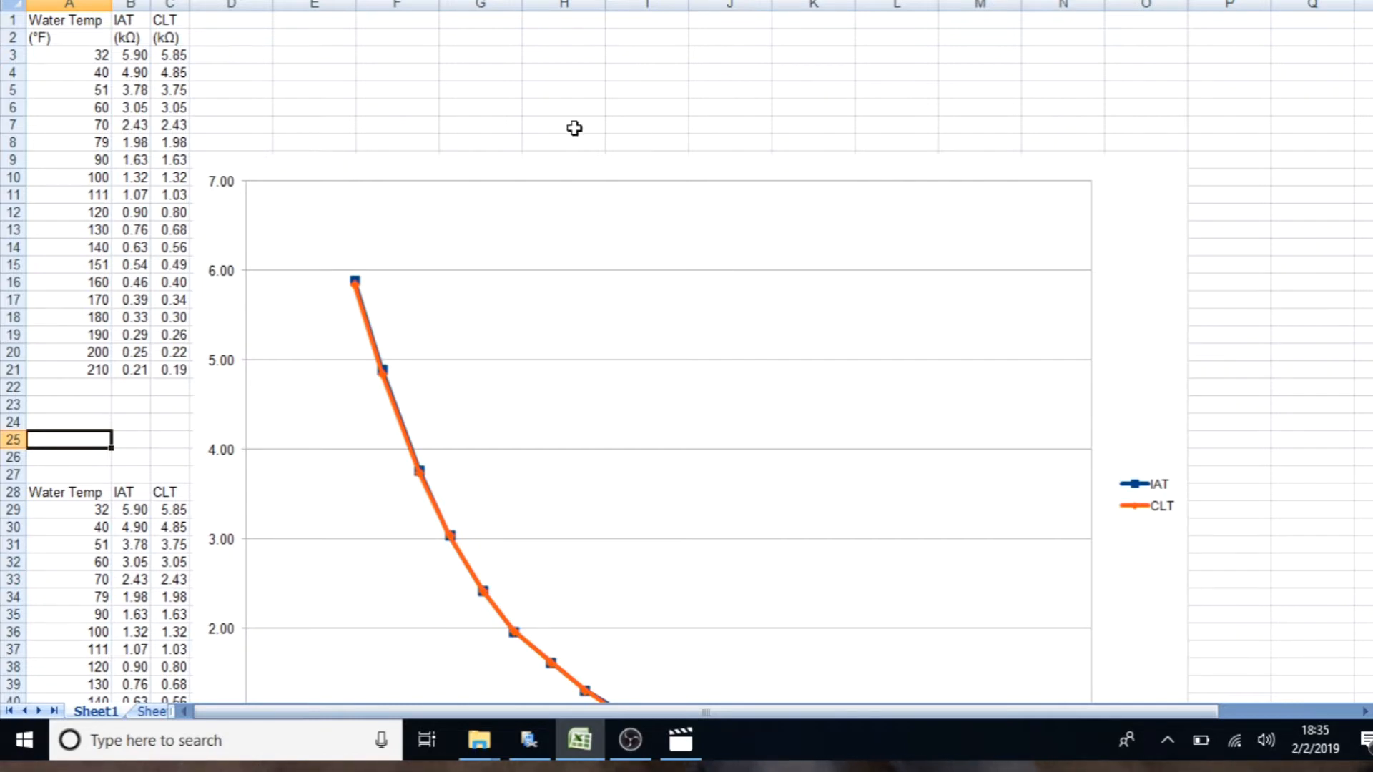
mouse_move(239, 115)
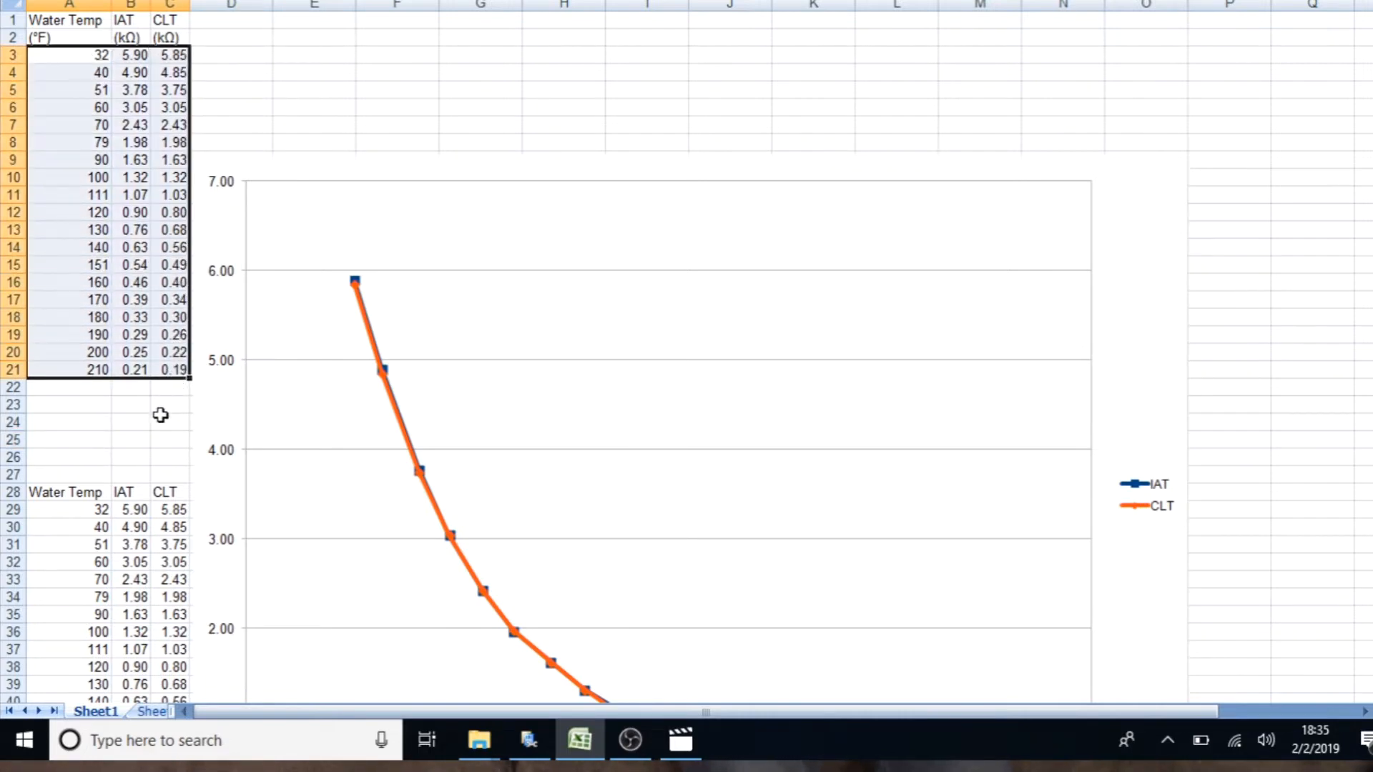
Review the reference CLT and IAT resistance values to be entered
left_click(170, 421)
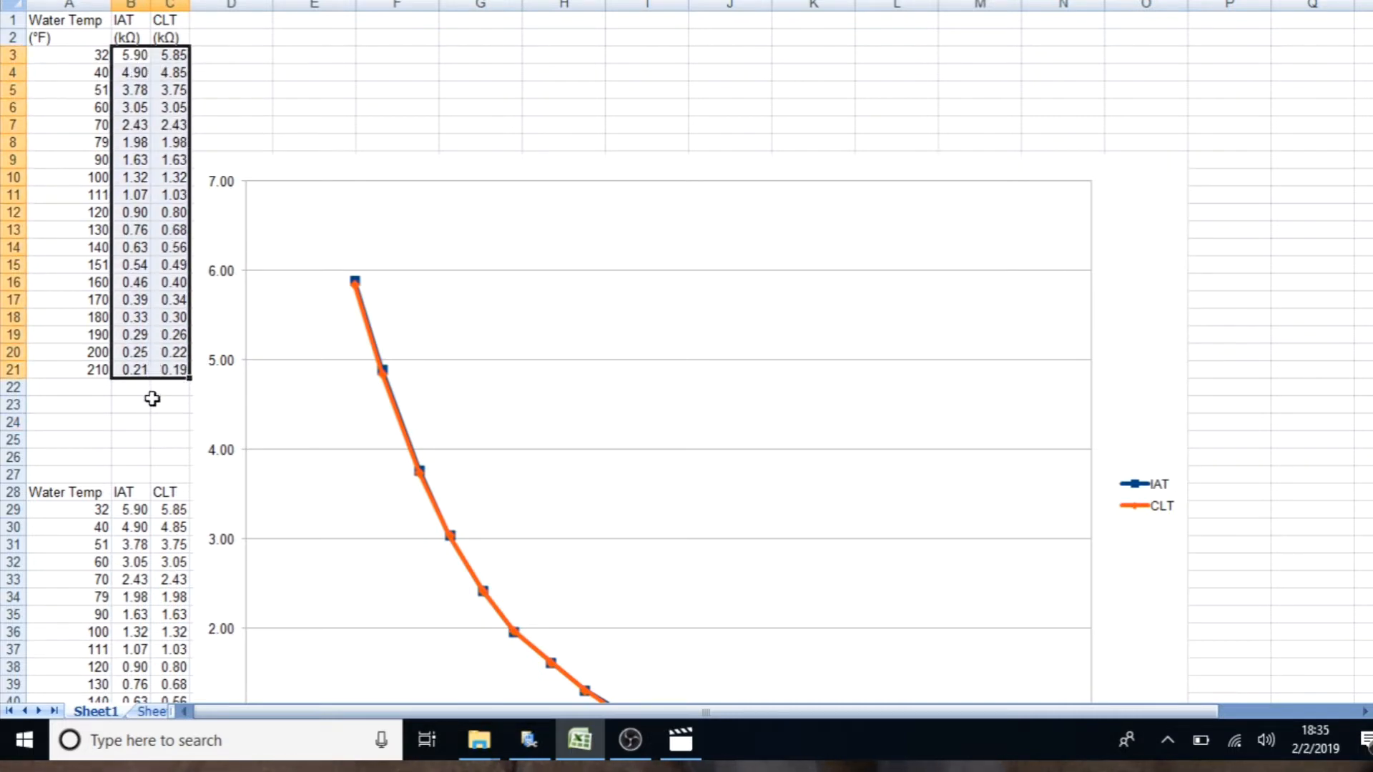
left_click(168, 405)
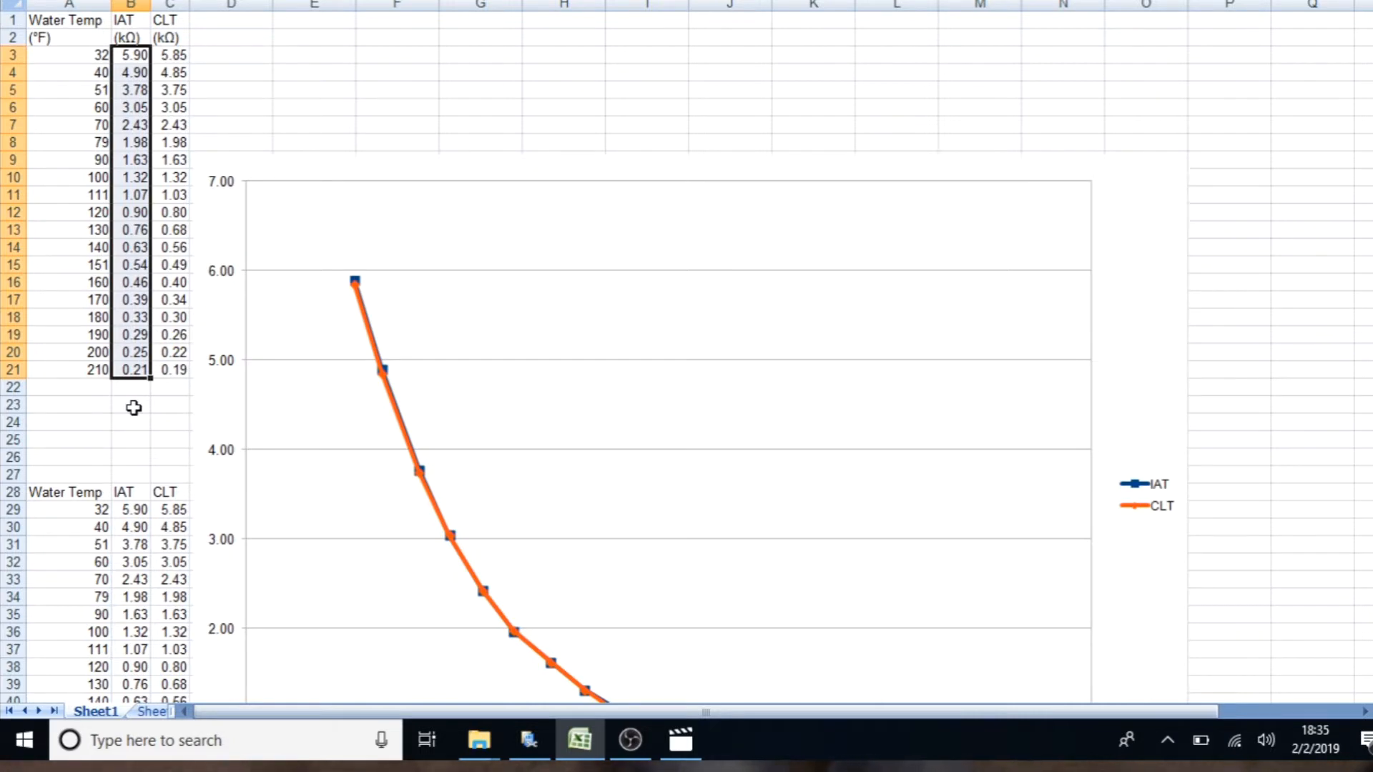
mouse_move(133, 111)
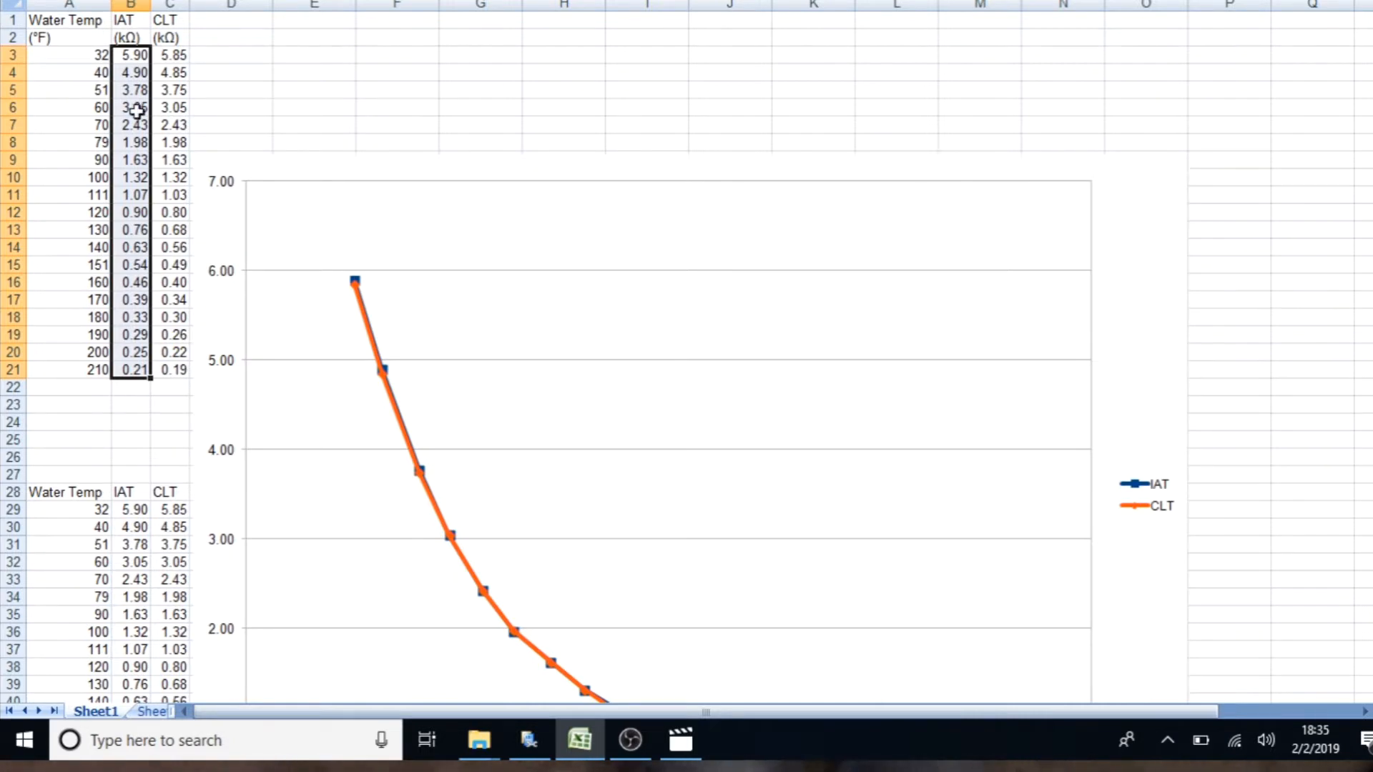
left_click(170, 369)
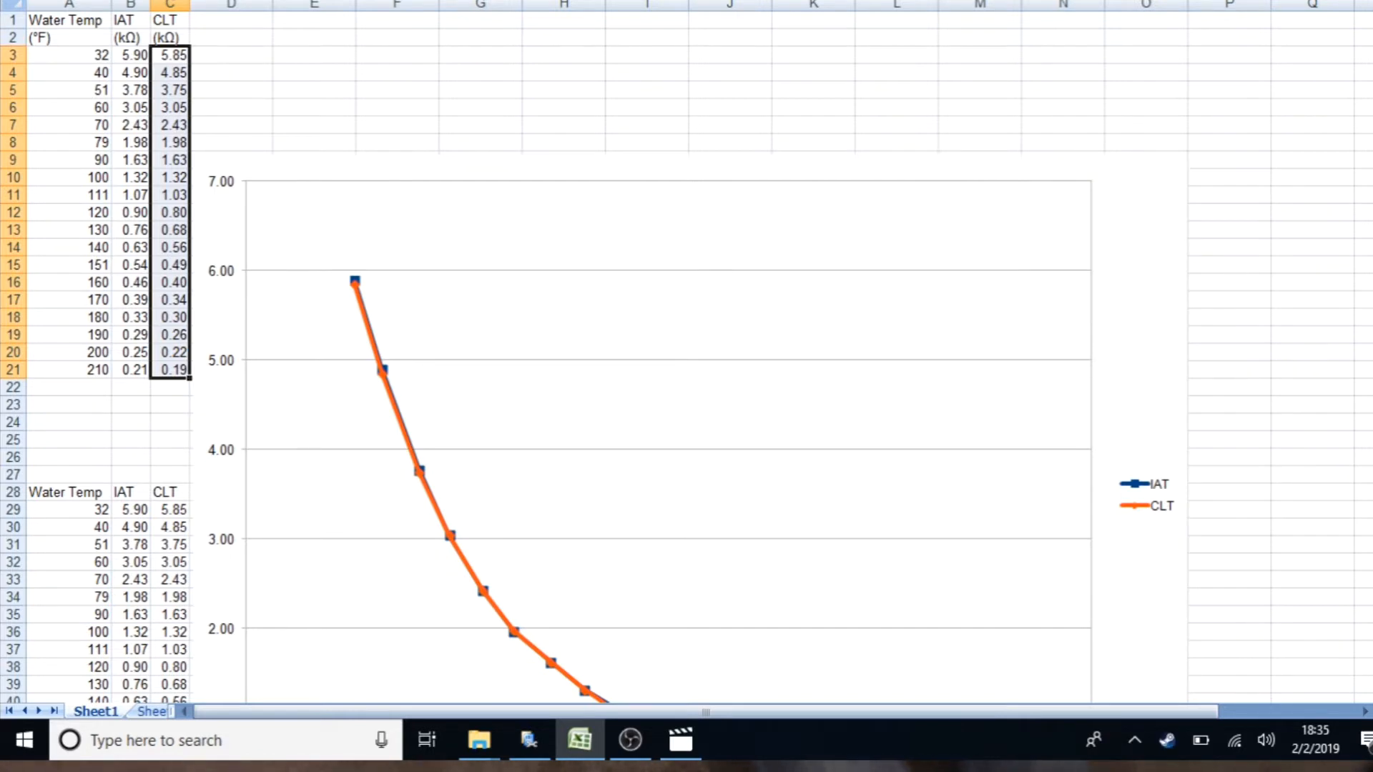
scroll("down", 3)
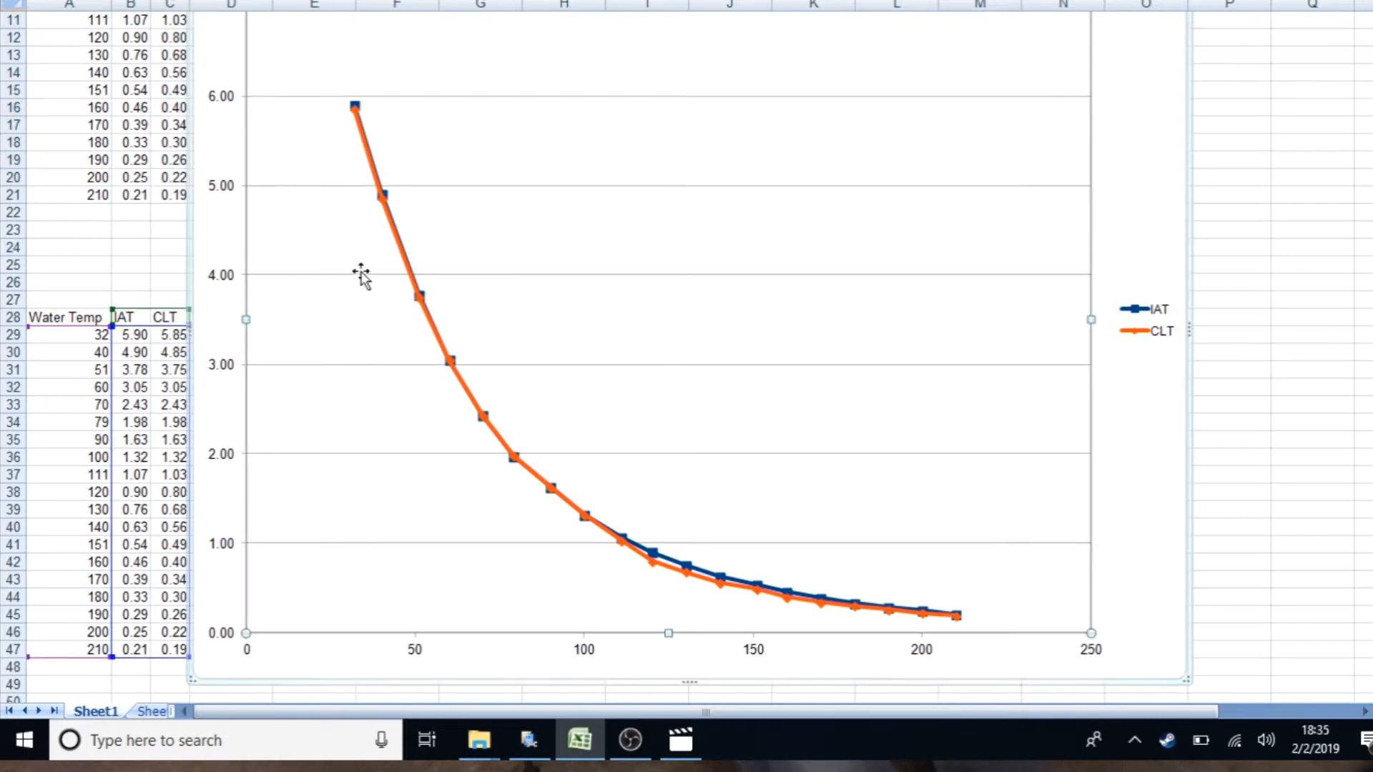
mouse_move(840, 634)
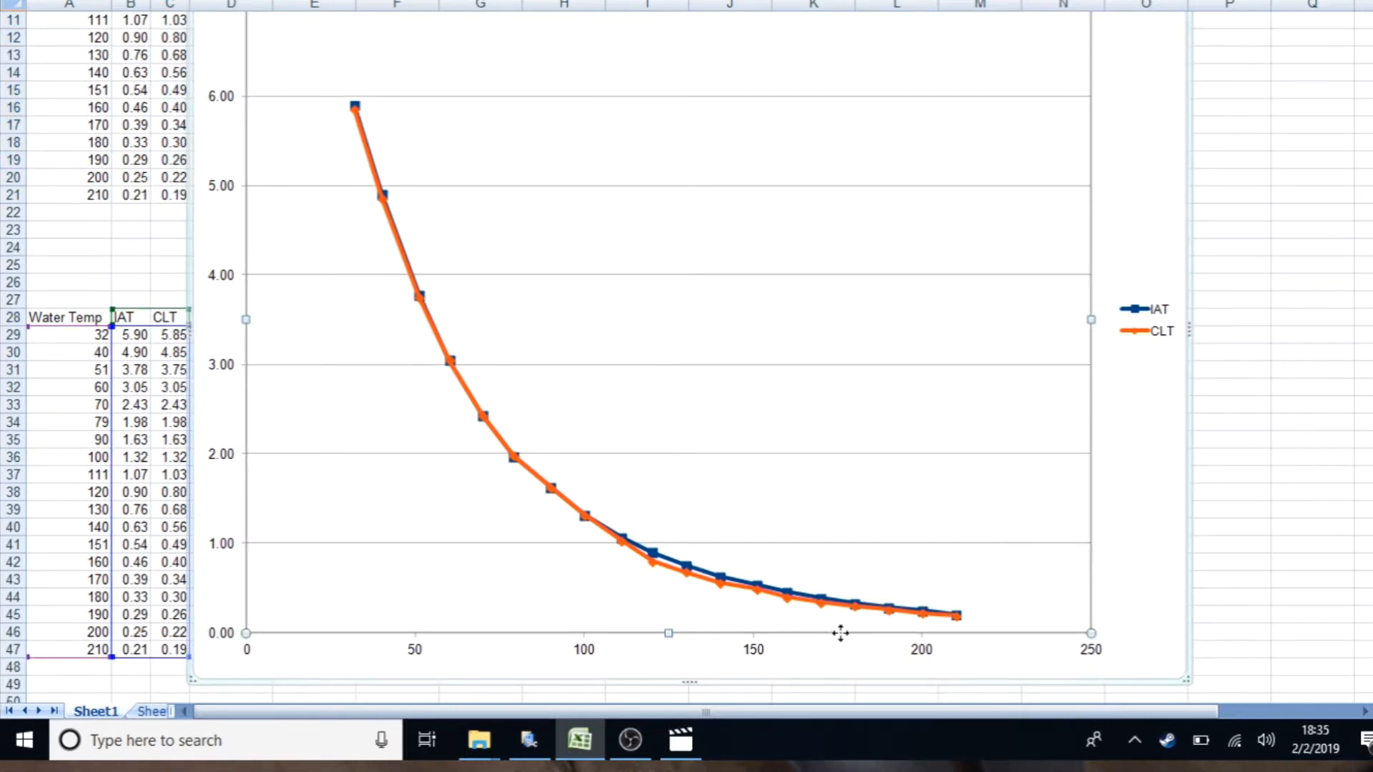
mouse_move(883, 617)
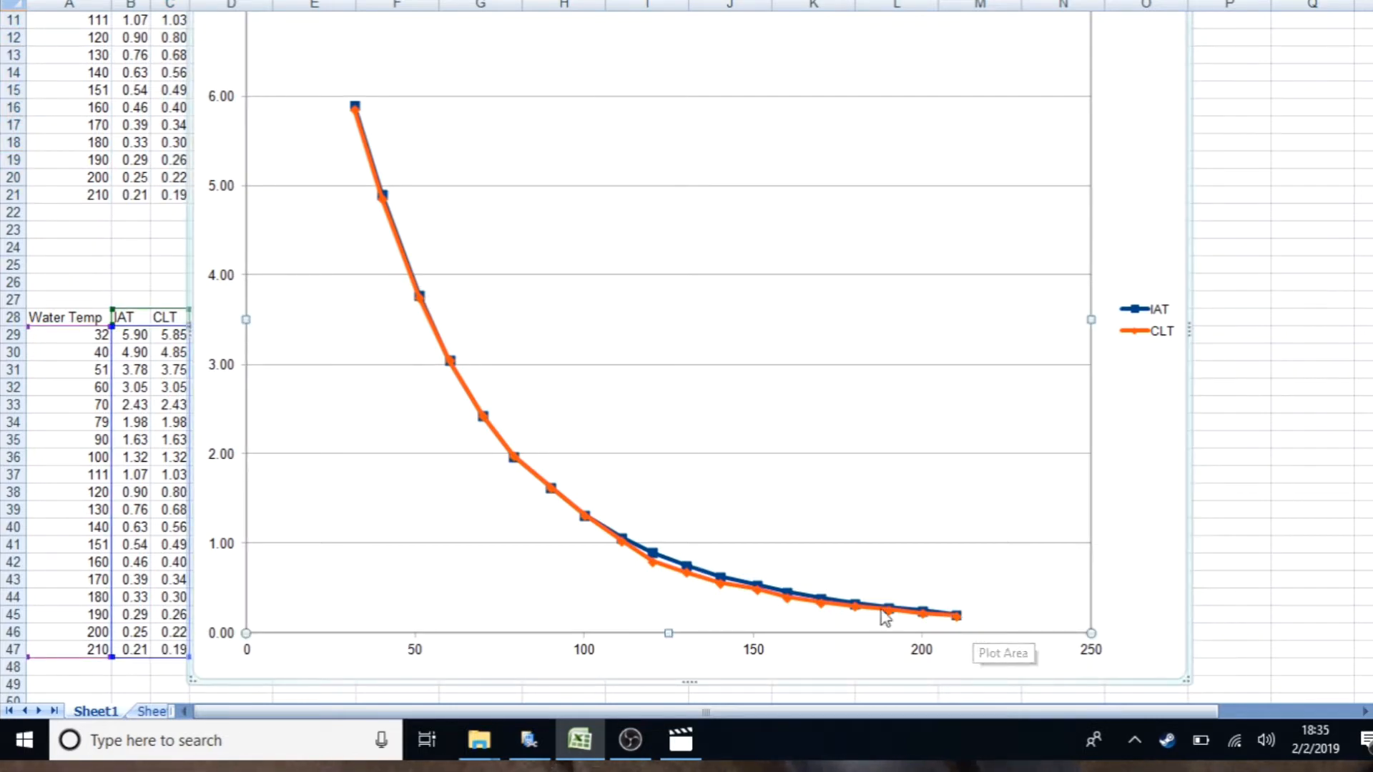
mouse_move(870, 573)
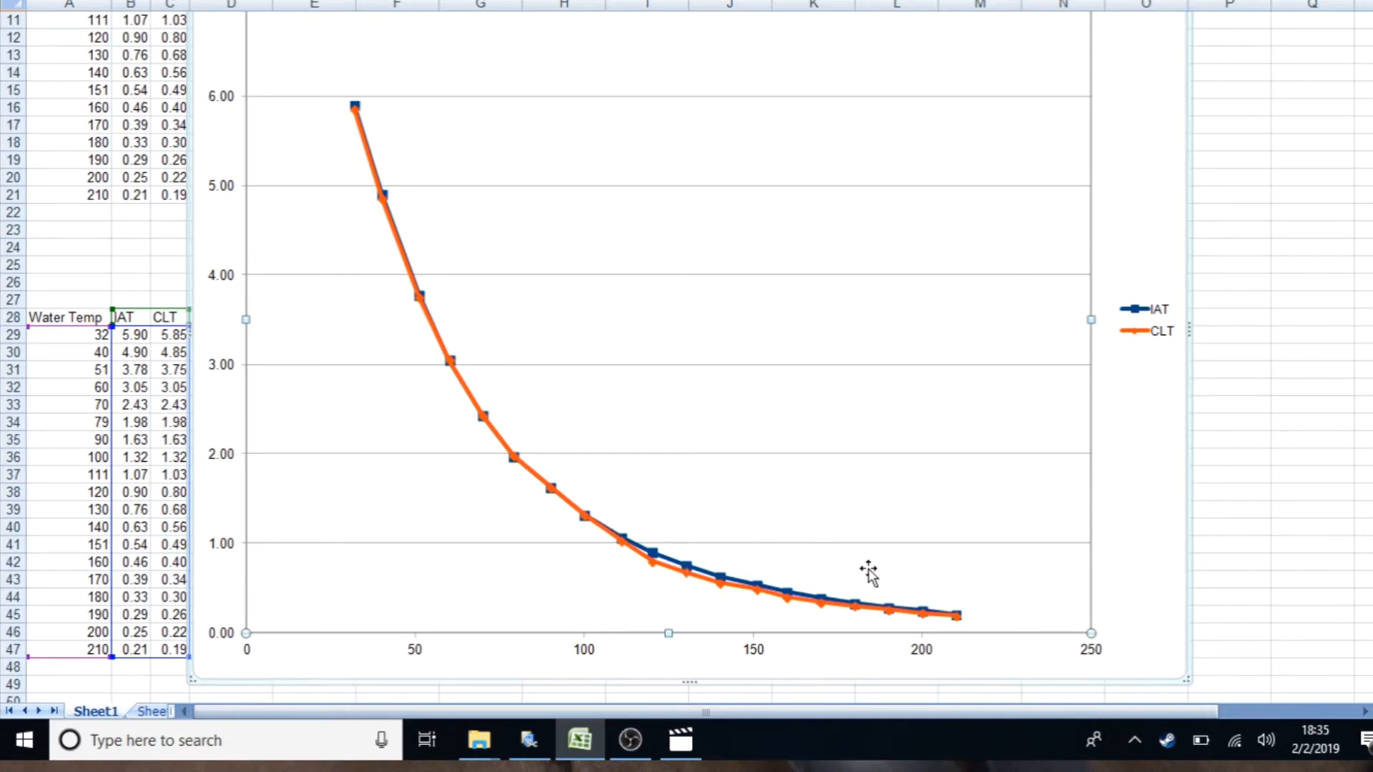
mouse_move(871, 585)
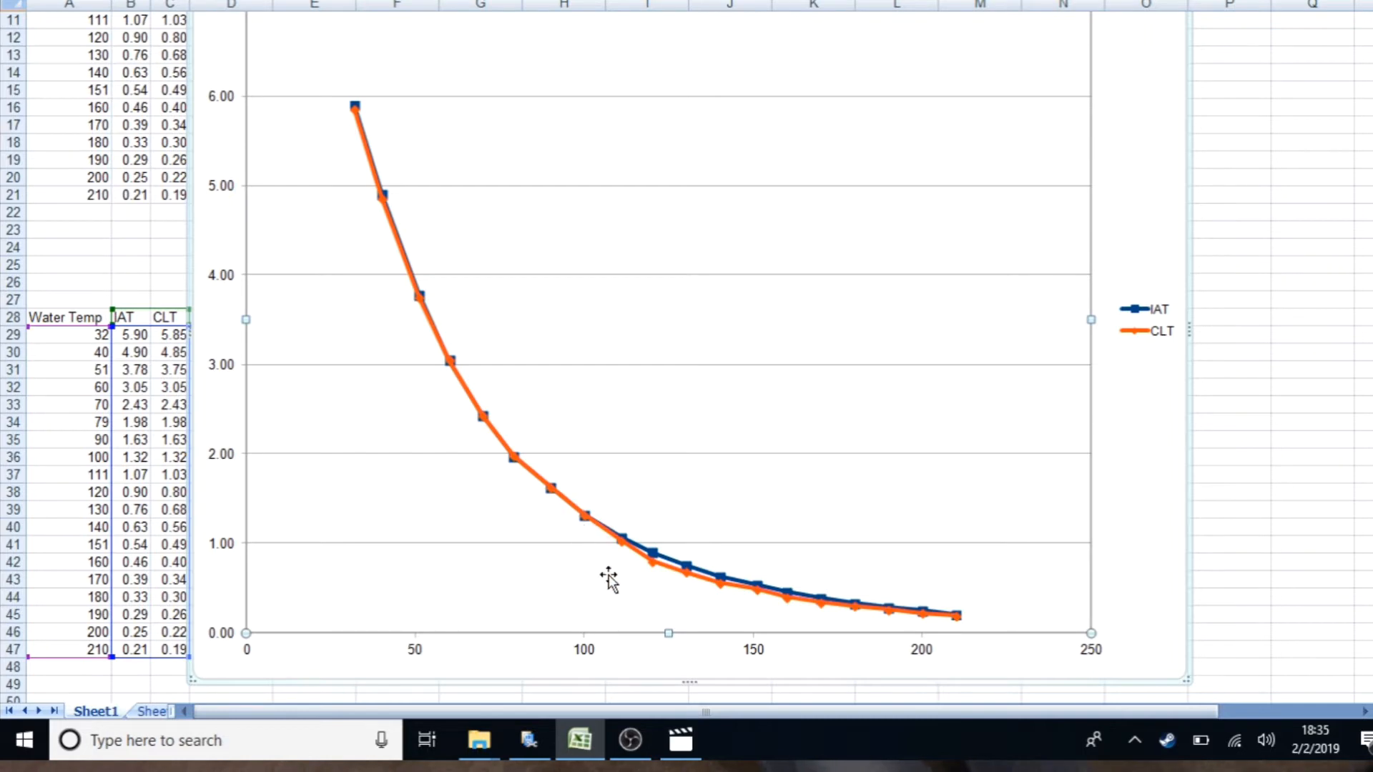
mouse_move(684, 594)
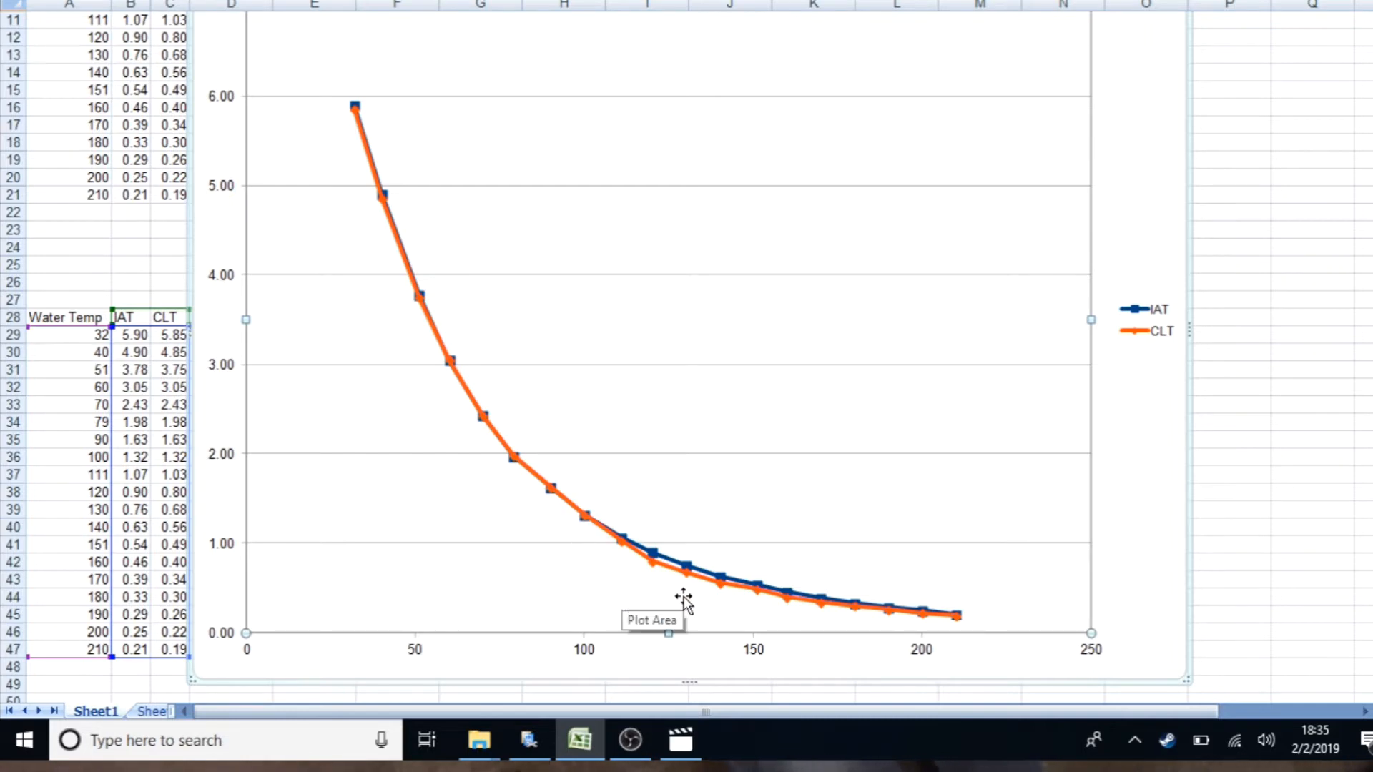
mouse_move(701, 587)
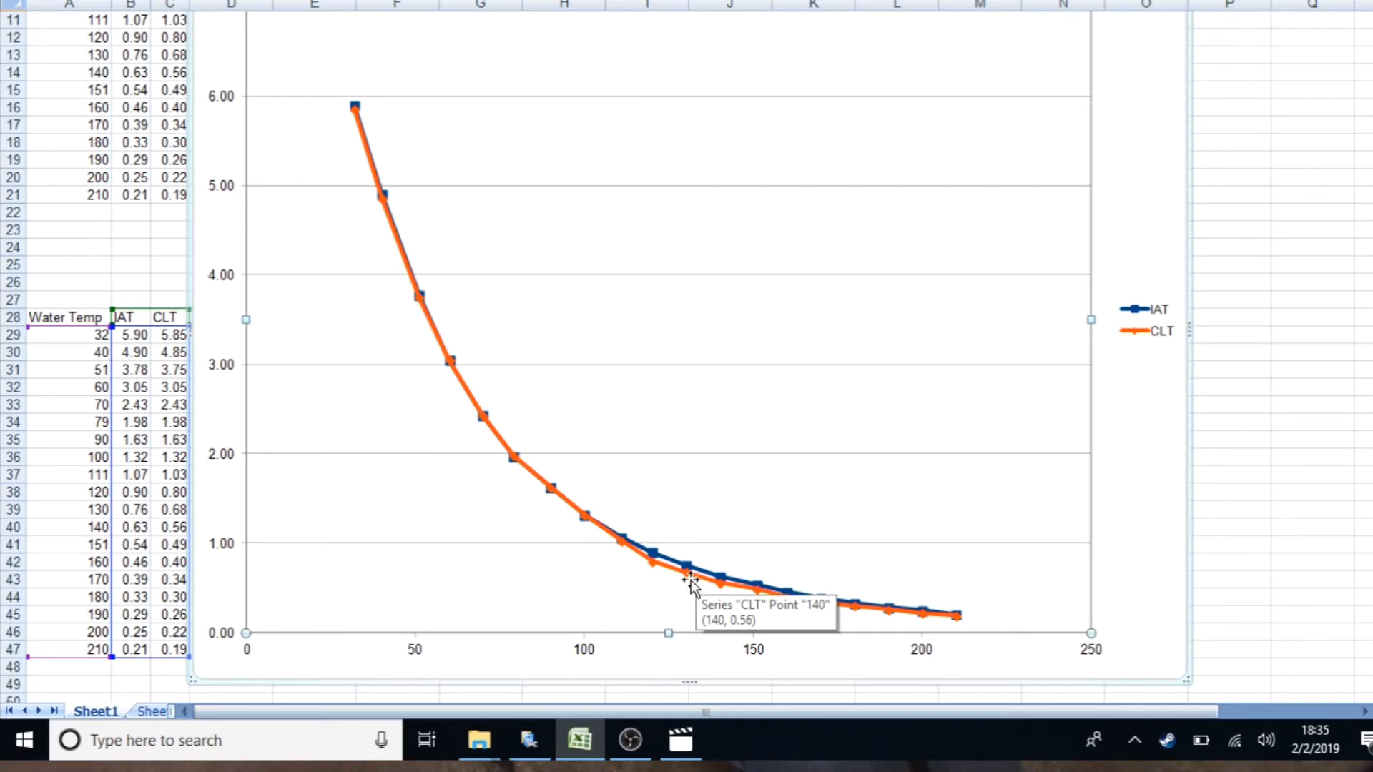
mouse_move(669, 582)
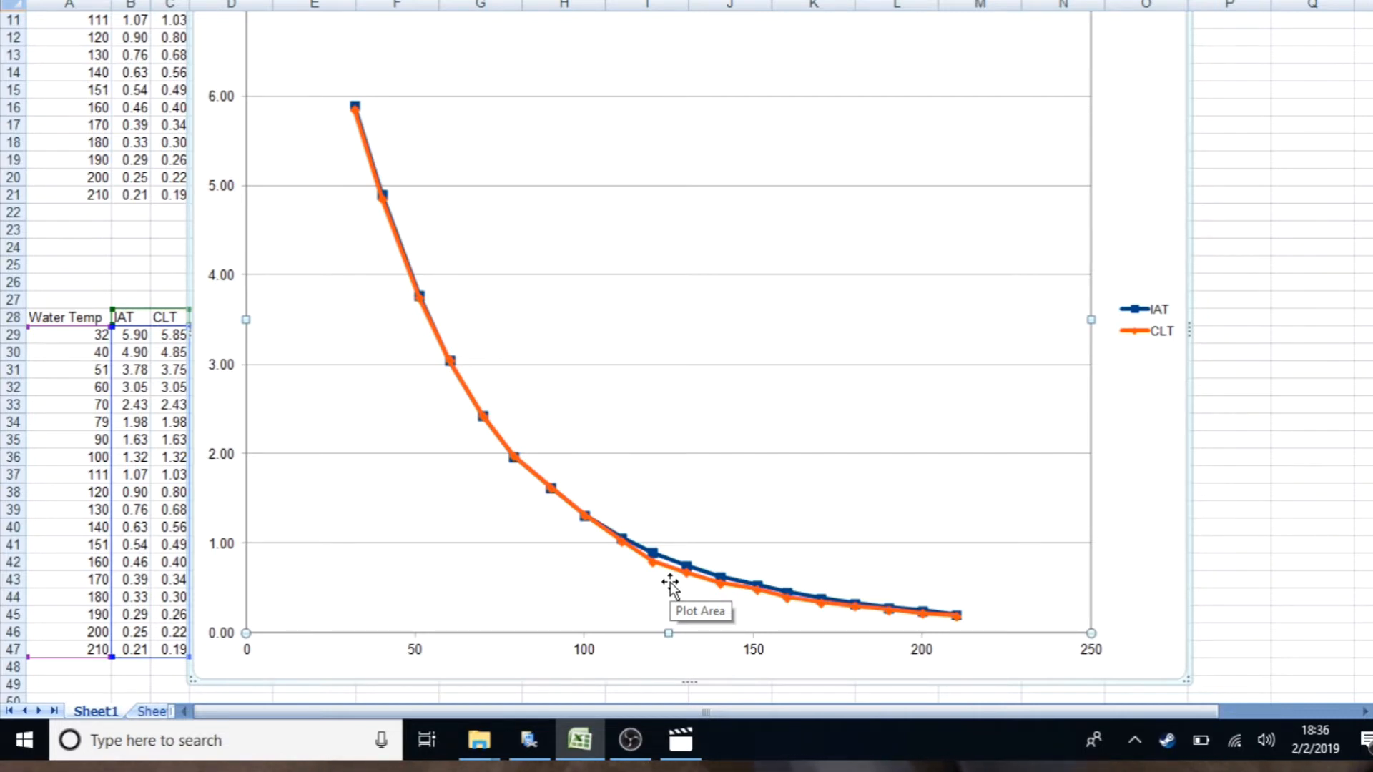
mouse_move(851, 437)
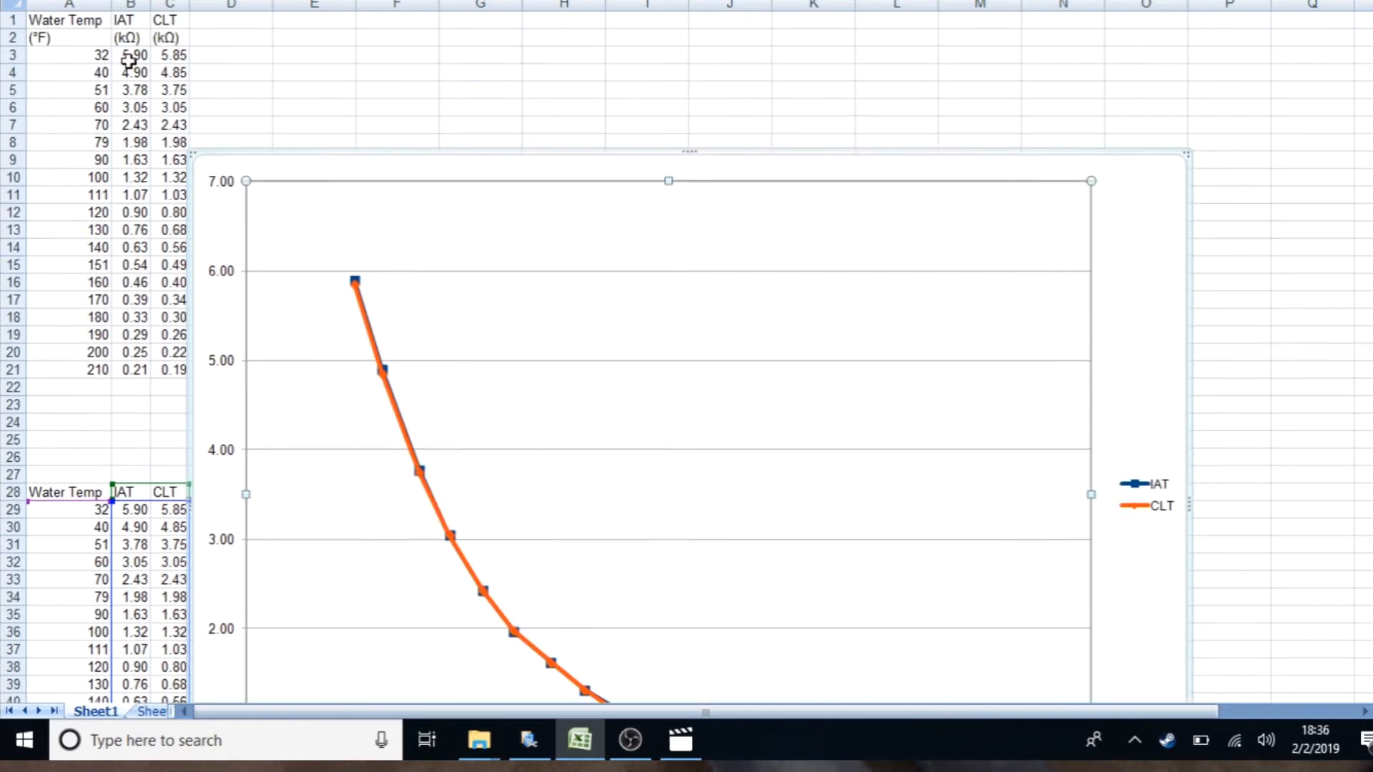
mouse_move(66, 339)
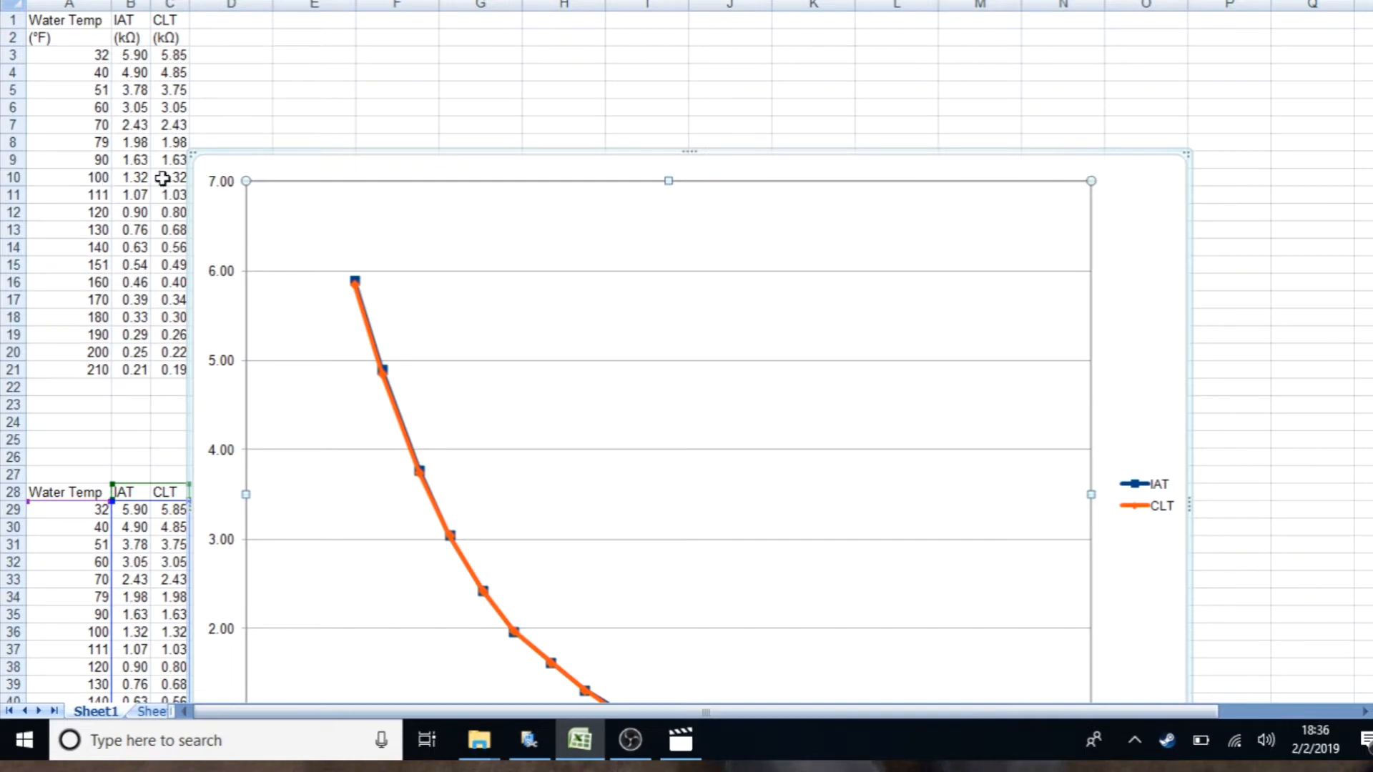
mouse_move(624, 652)
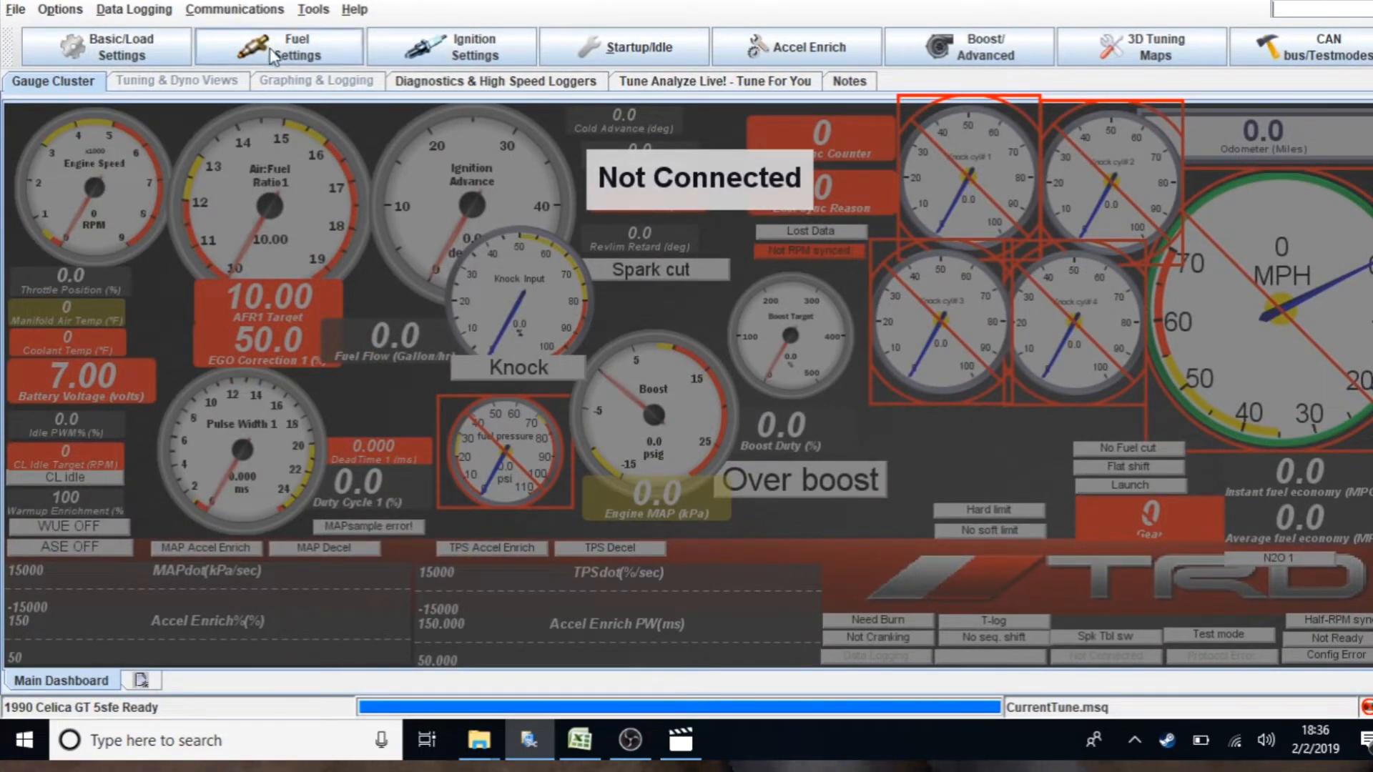
mouse_move(314, 10)
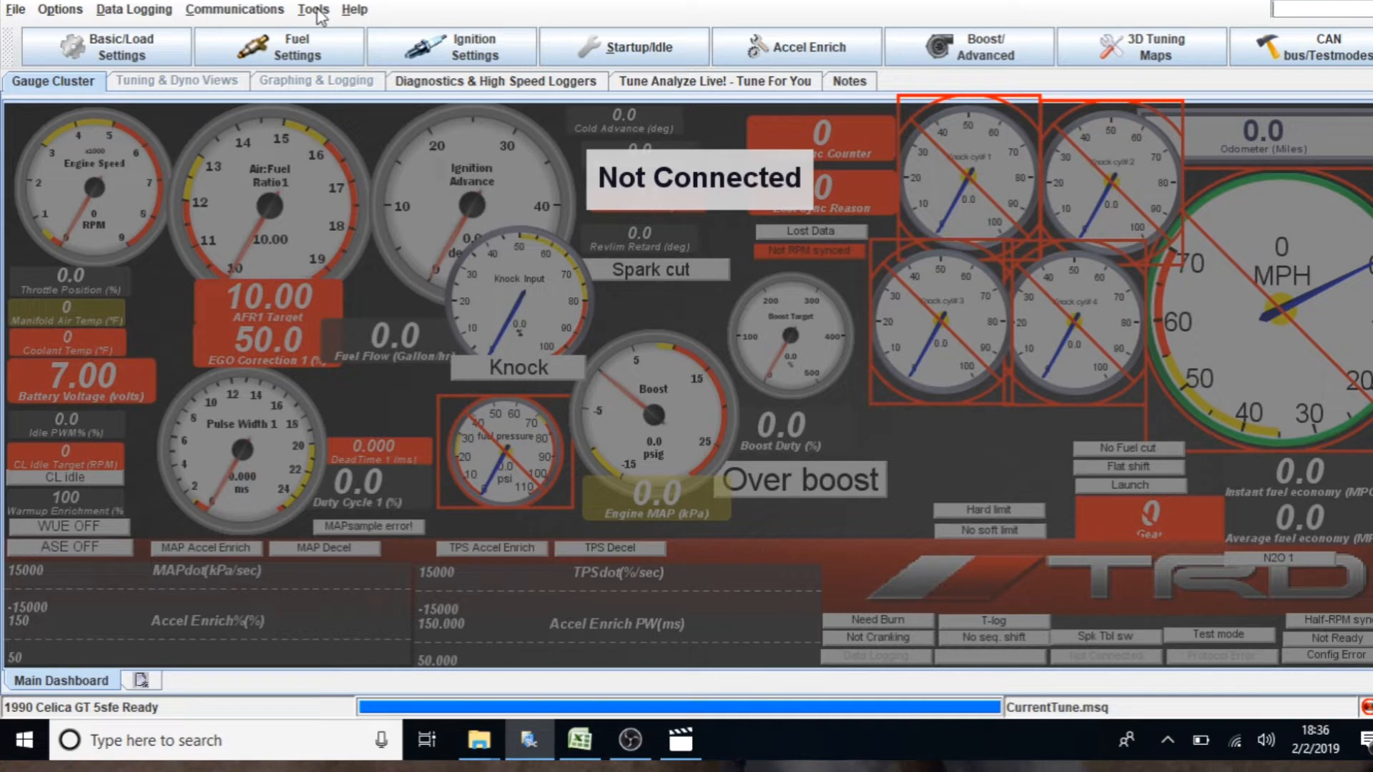
Set Sensor Calibrations to Unlocked in Tools > Un/Lock Calibrations
left_click(312, 10)
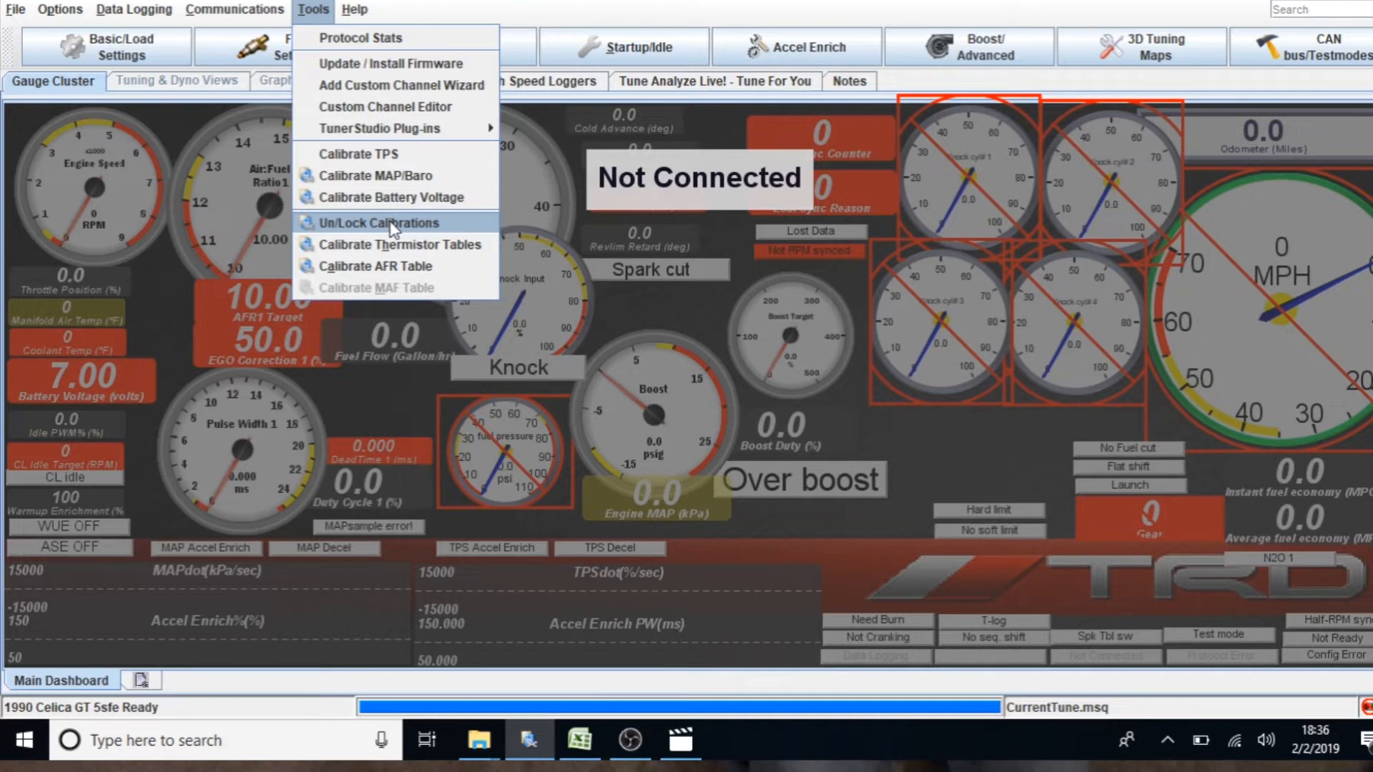
left_click(380, 223)
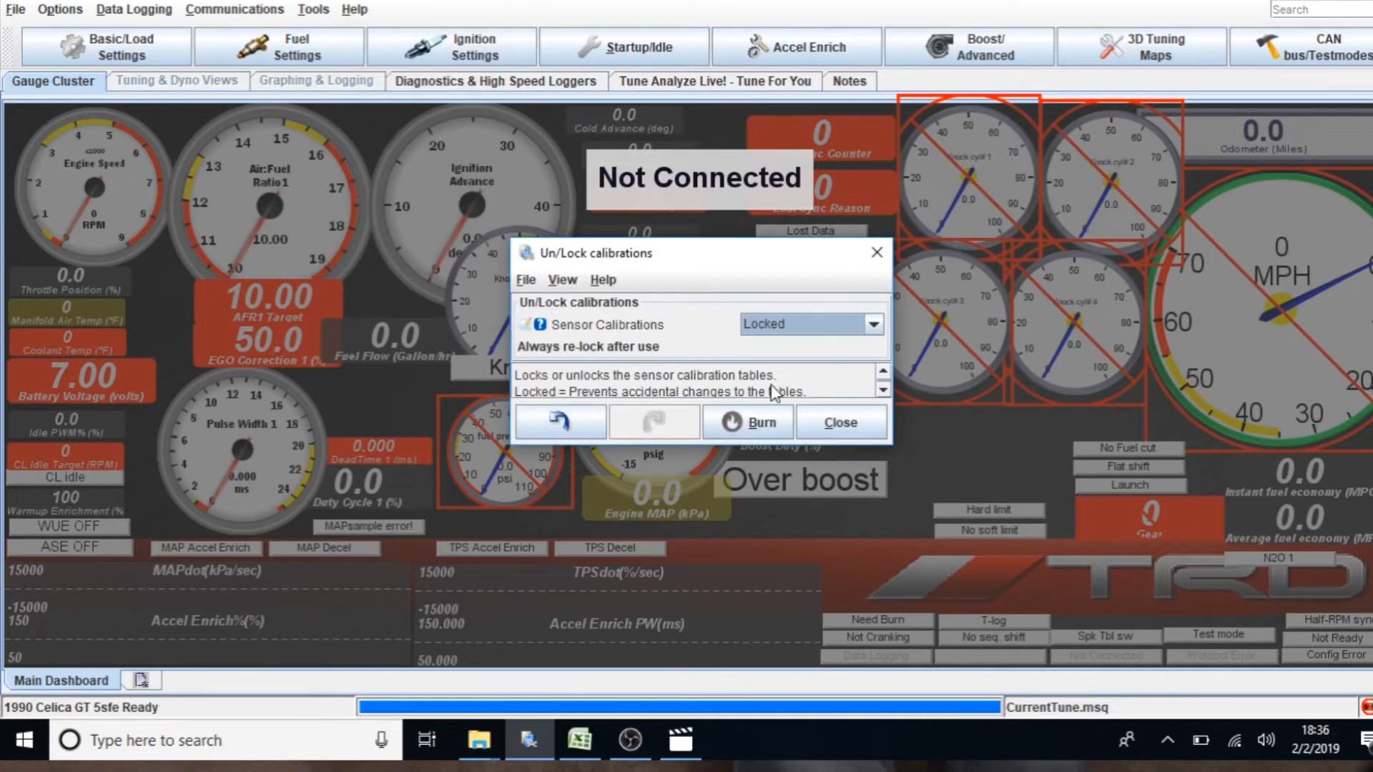
left_click(836, 422)
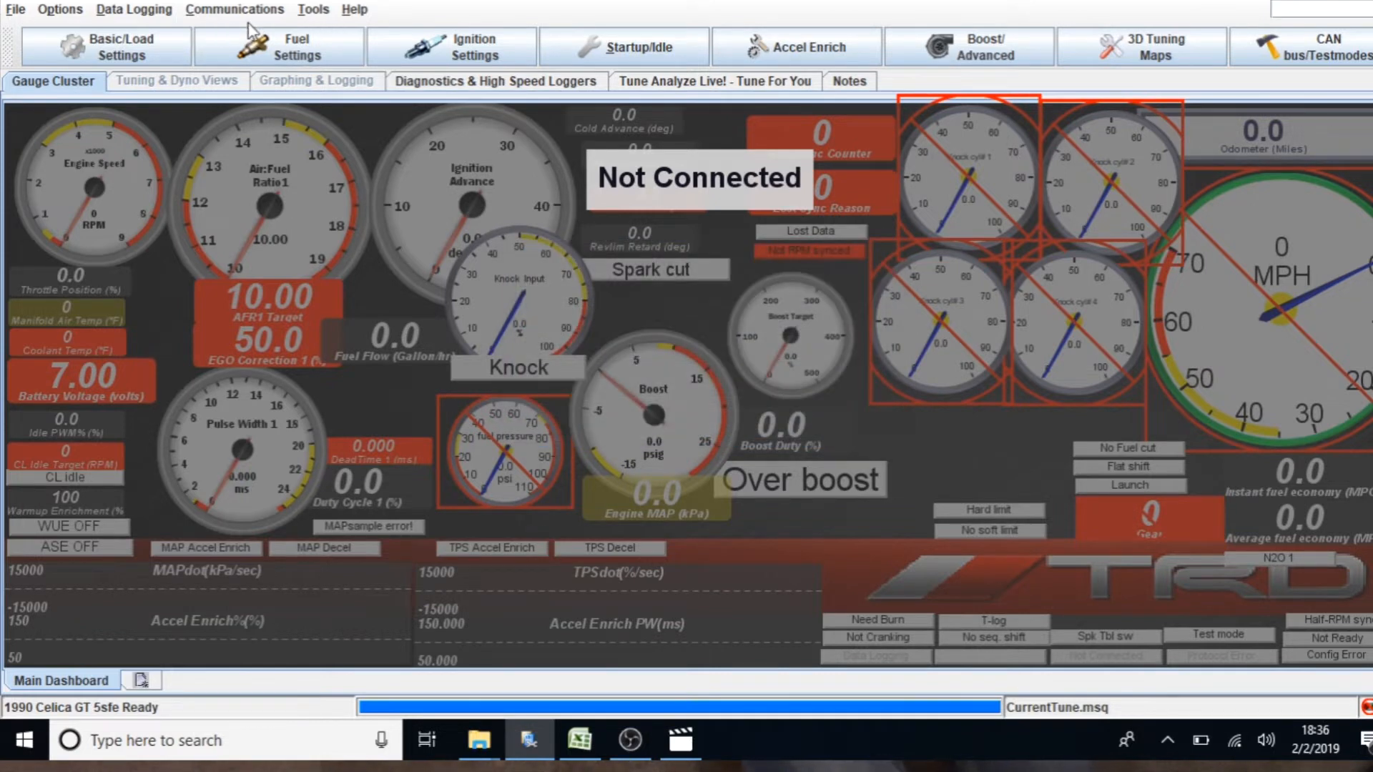
left_click(313, 10)
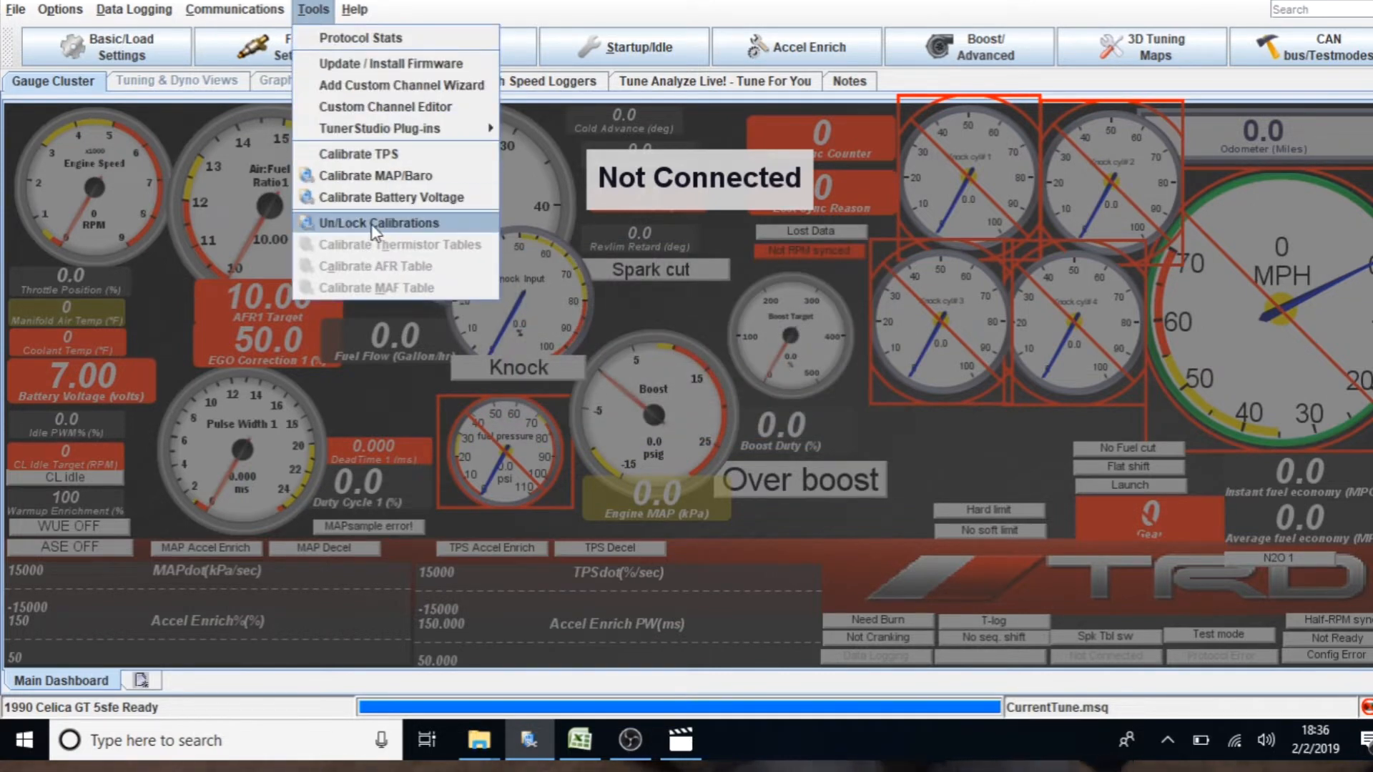
left_click(384, 223)
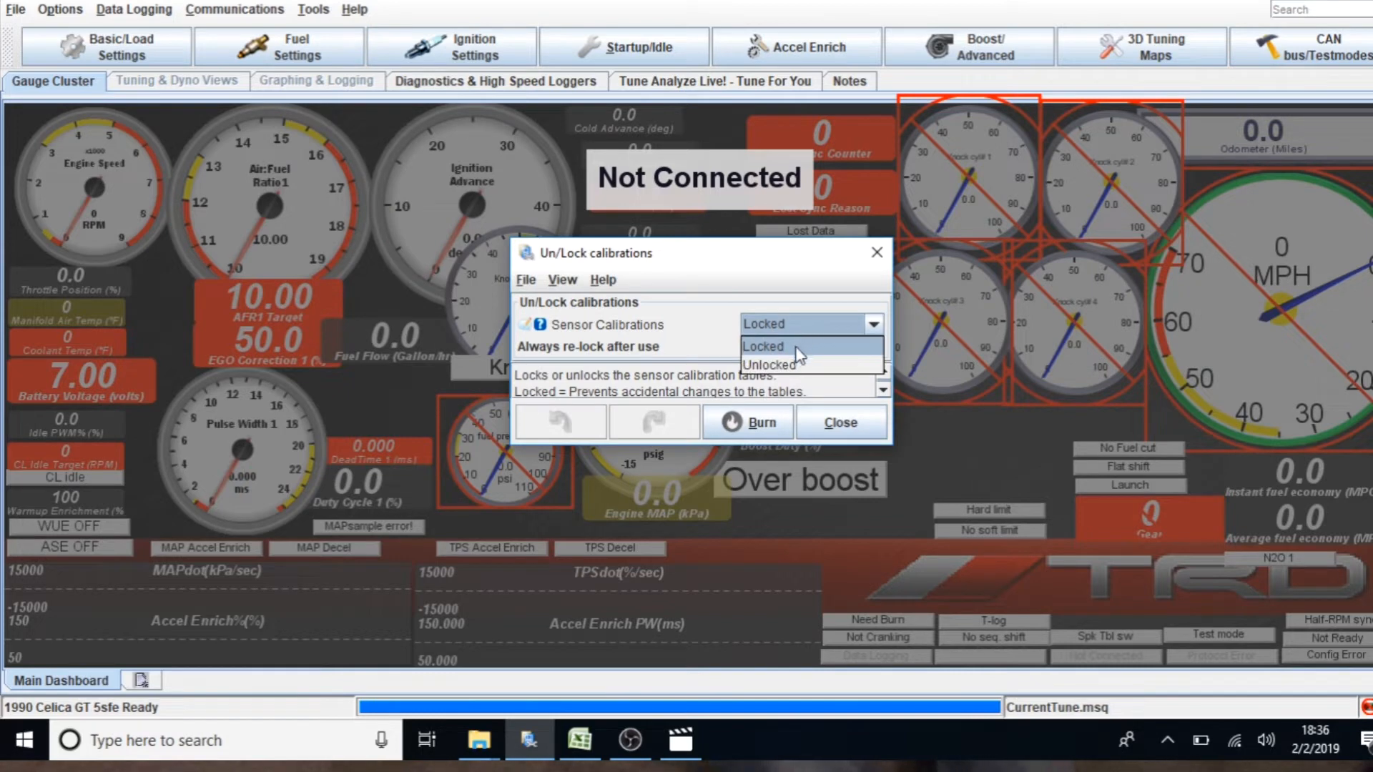
left_click(769, 364)
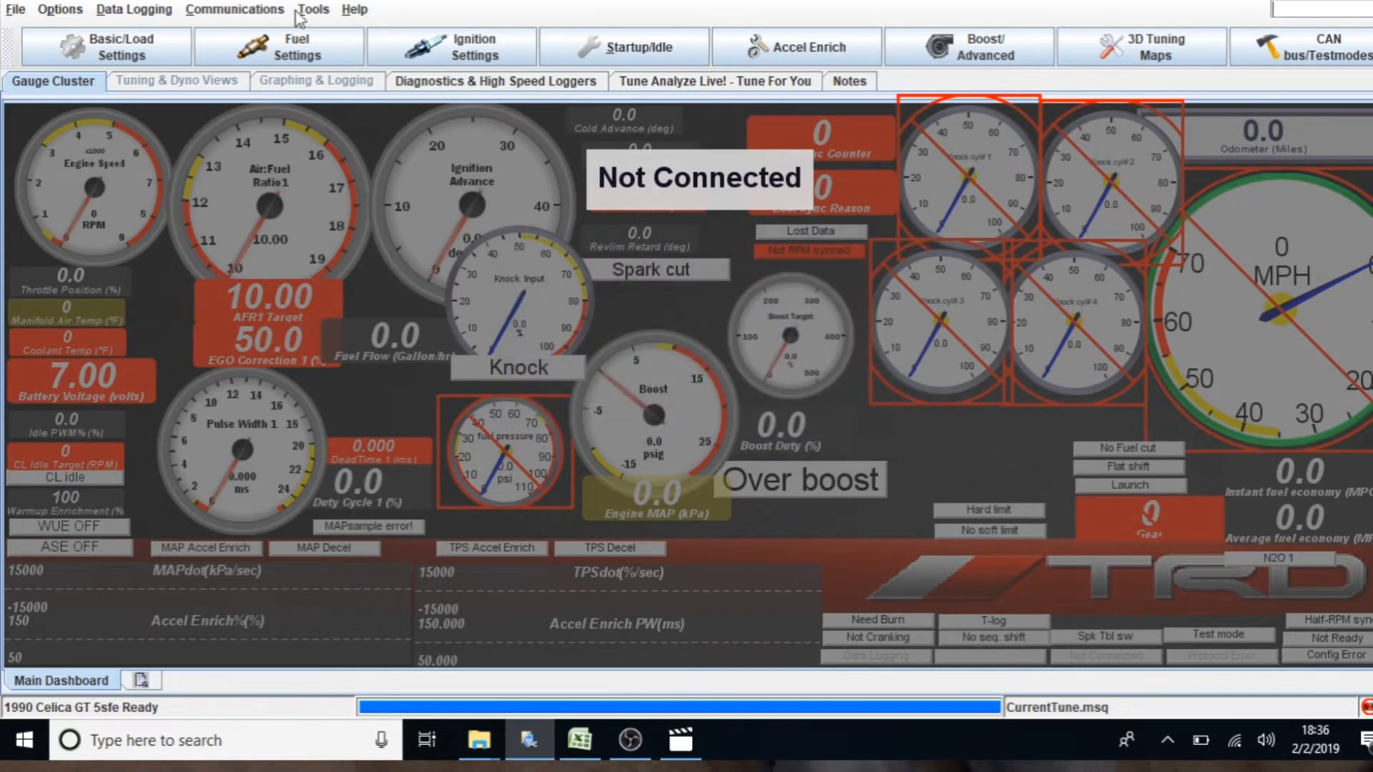
left_click(312, 11)
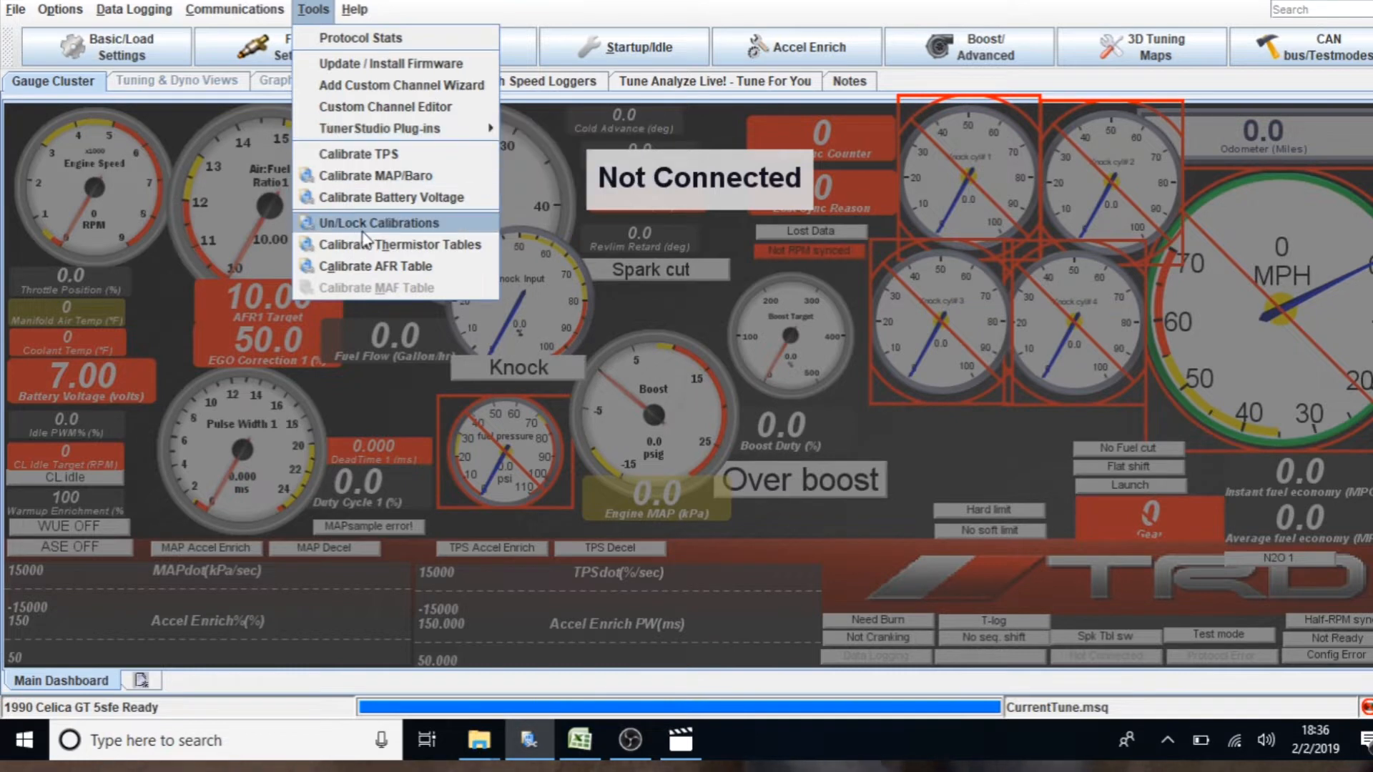
mouse_move(438, 254)
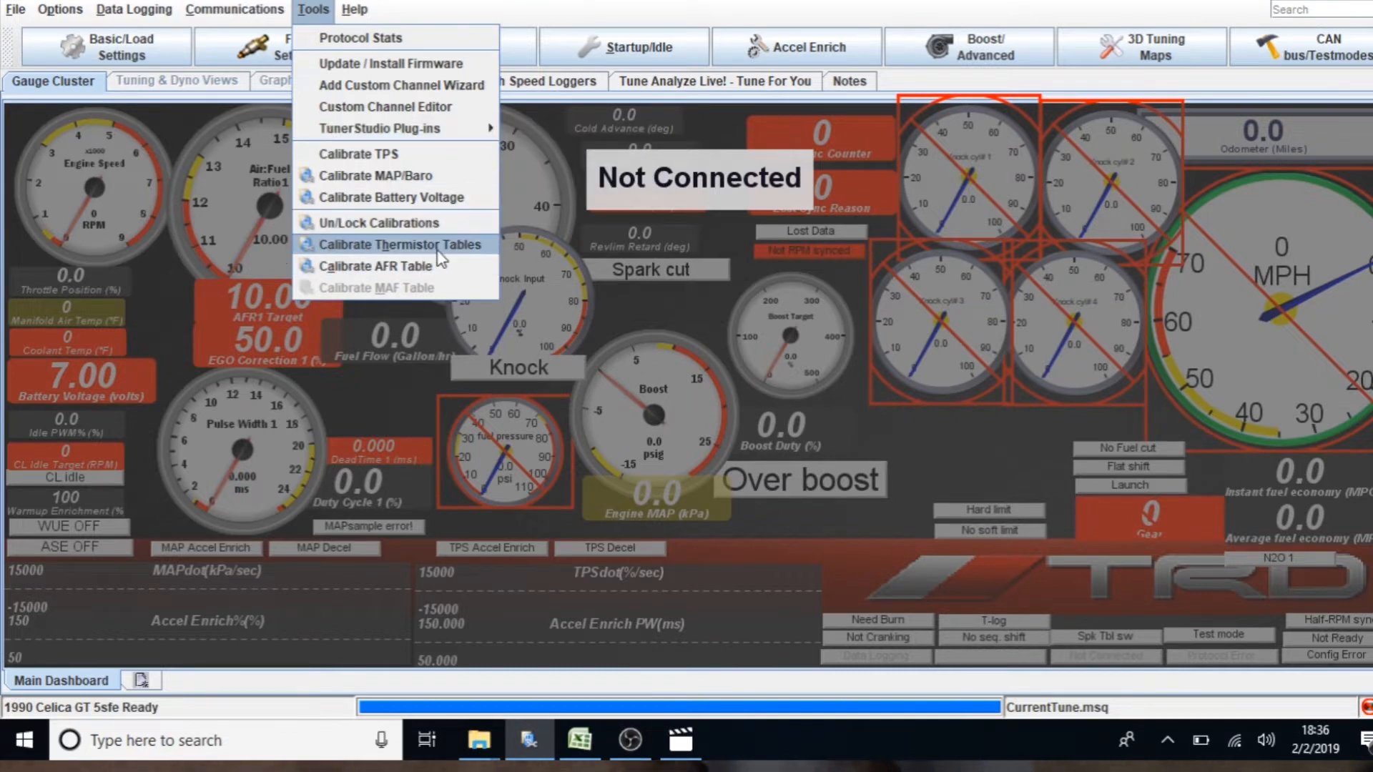
mouse_move(378, 266)
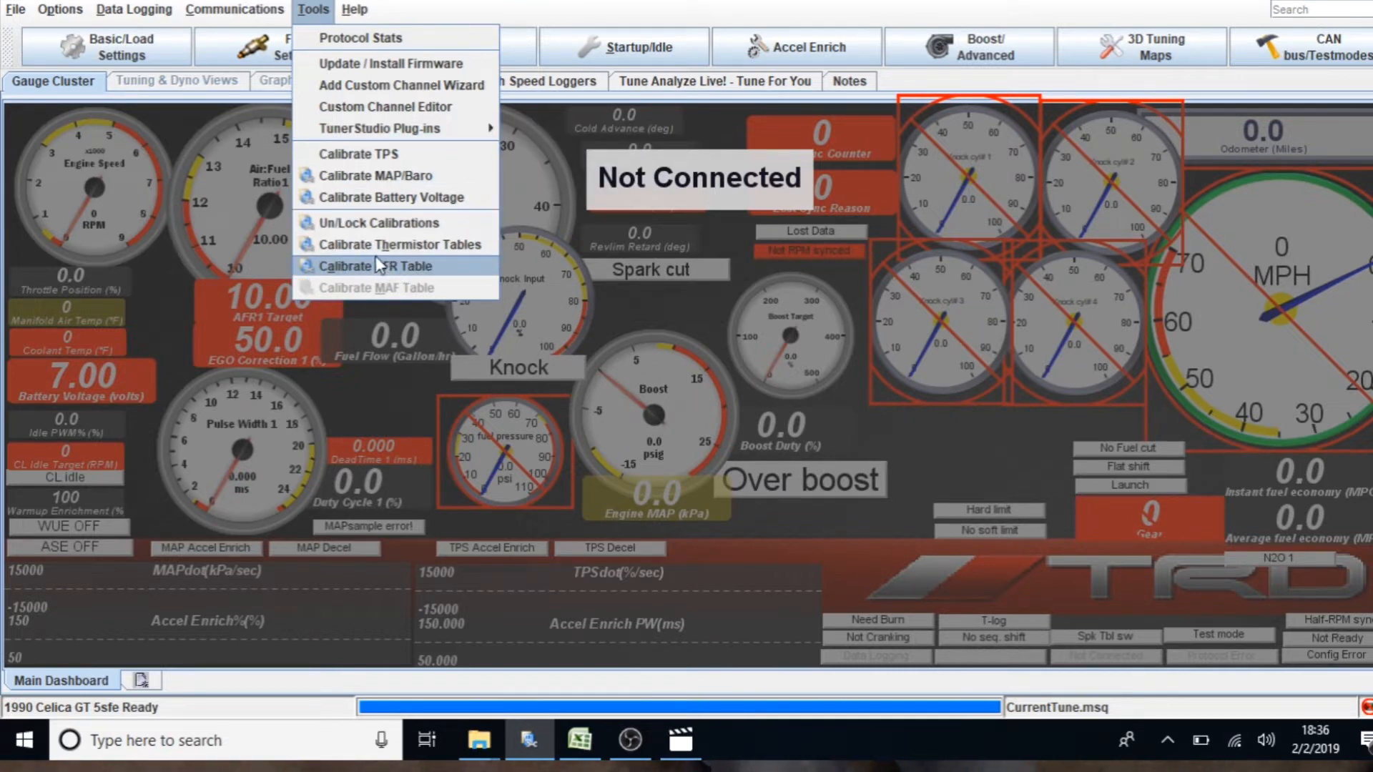
Enter coolant points 32/100/210 °F at 5850/1320/190 Ω in Calibrate Thermistor Tables
left_click(399, 245)
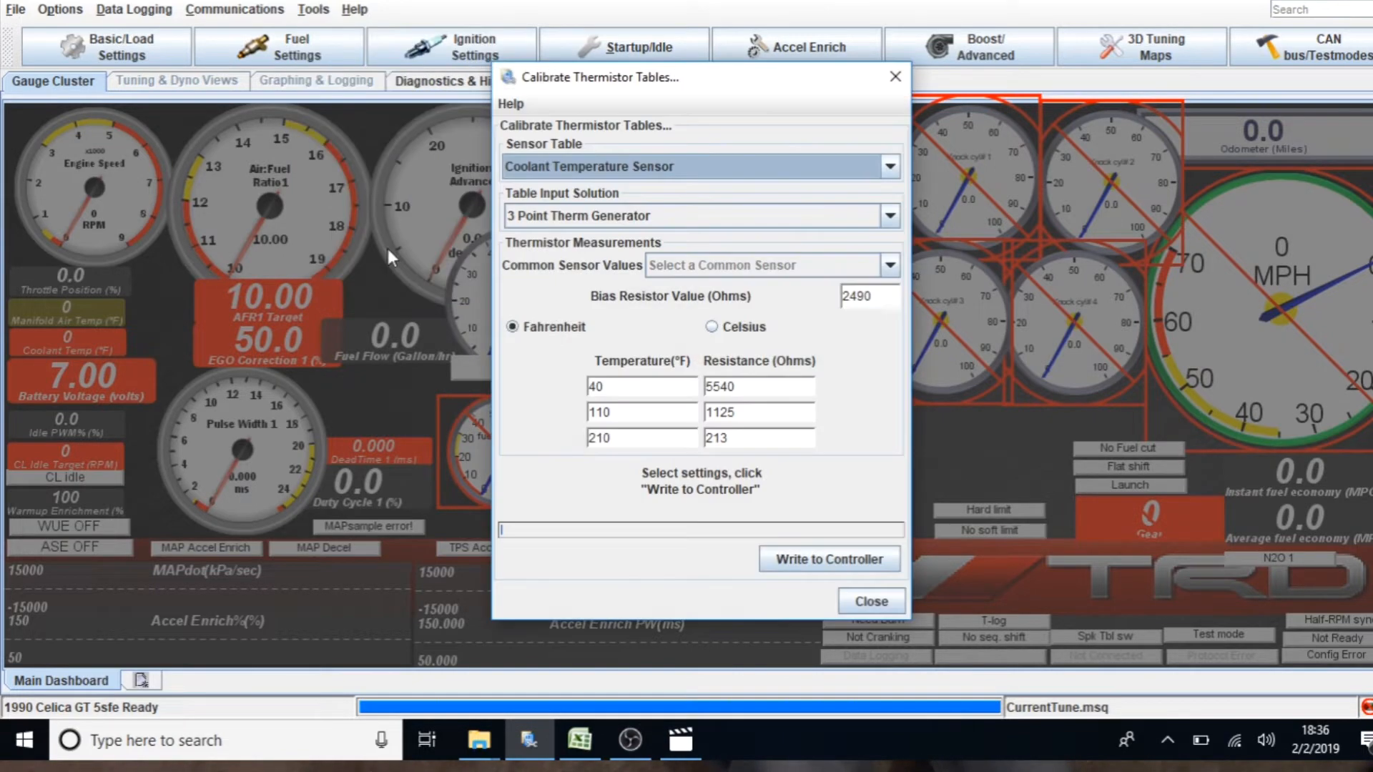
mouse_move(574, 239)
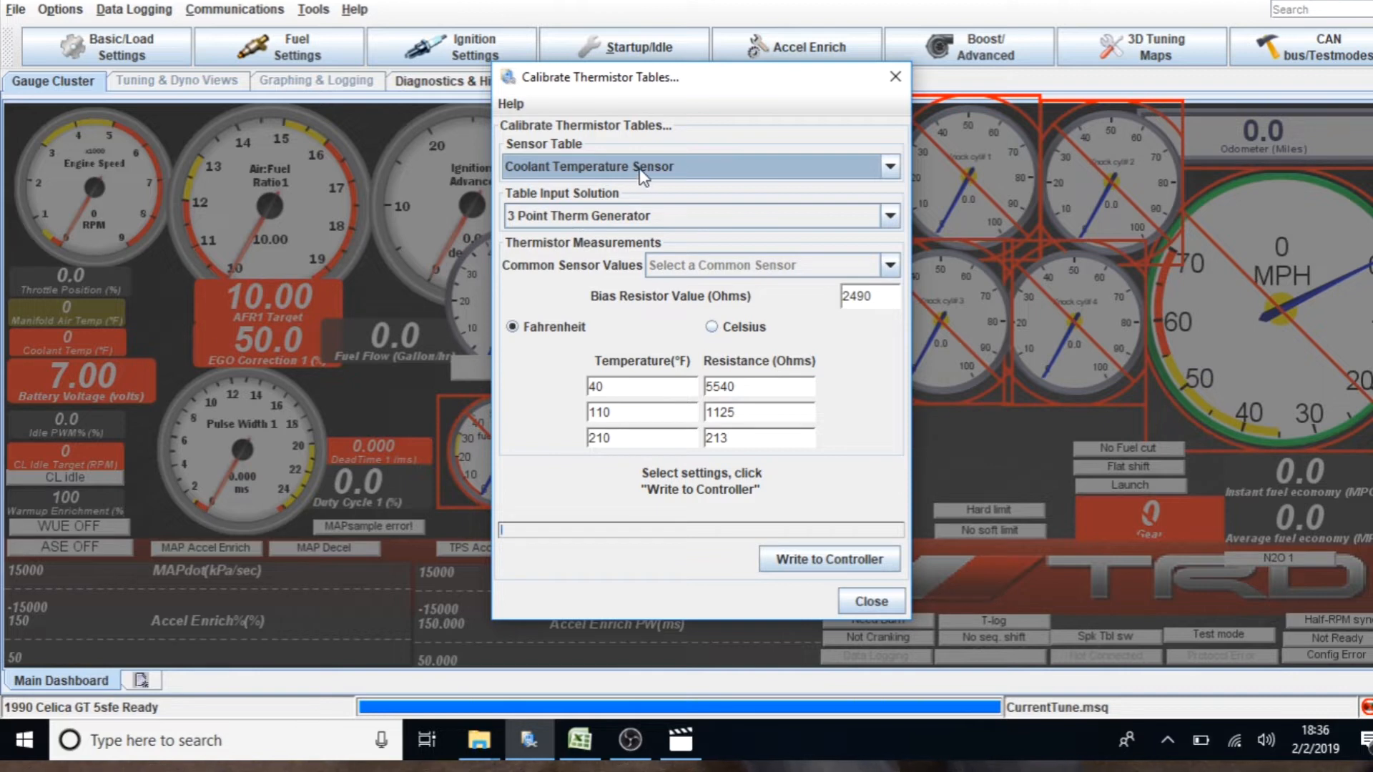
mouse_move(646, 176)
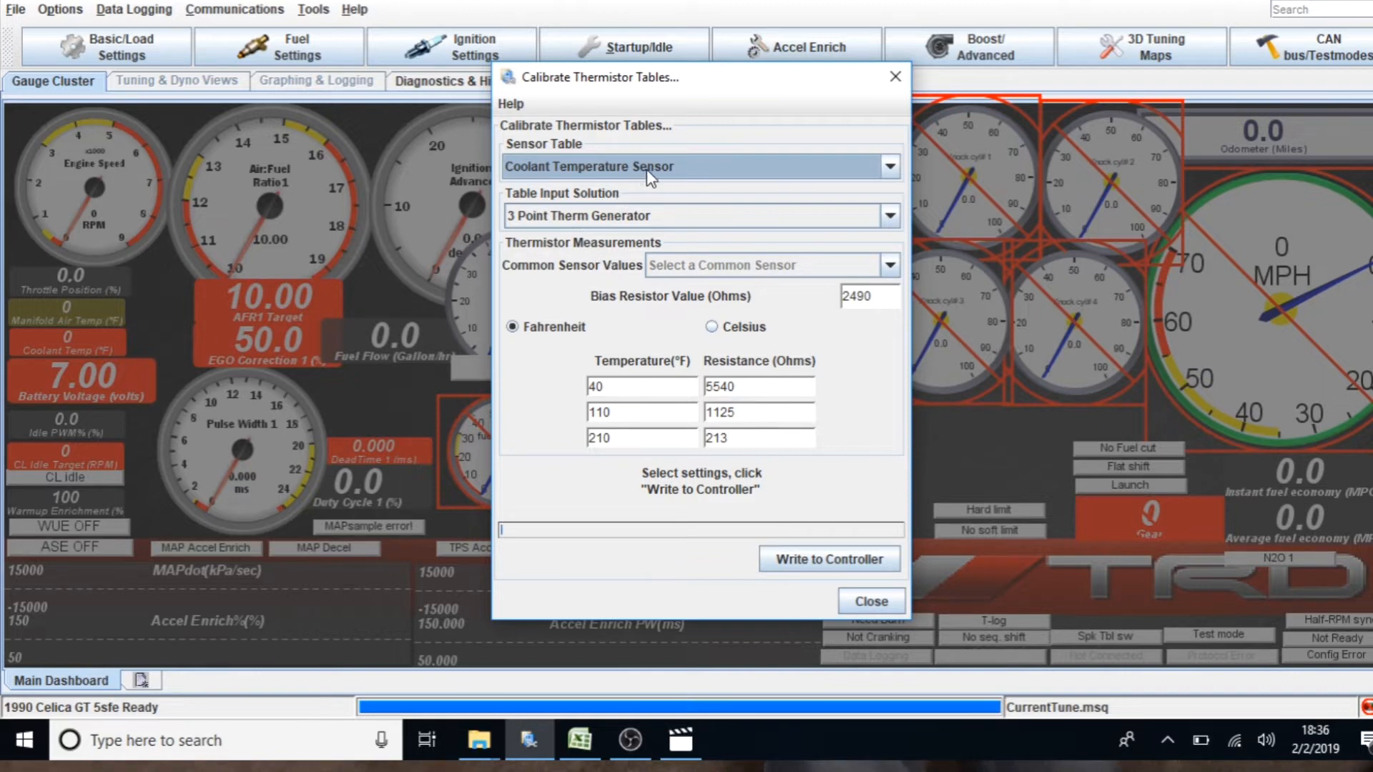
mouse_move(663, 177)
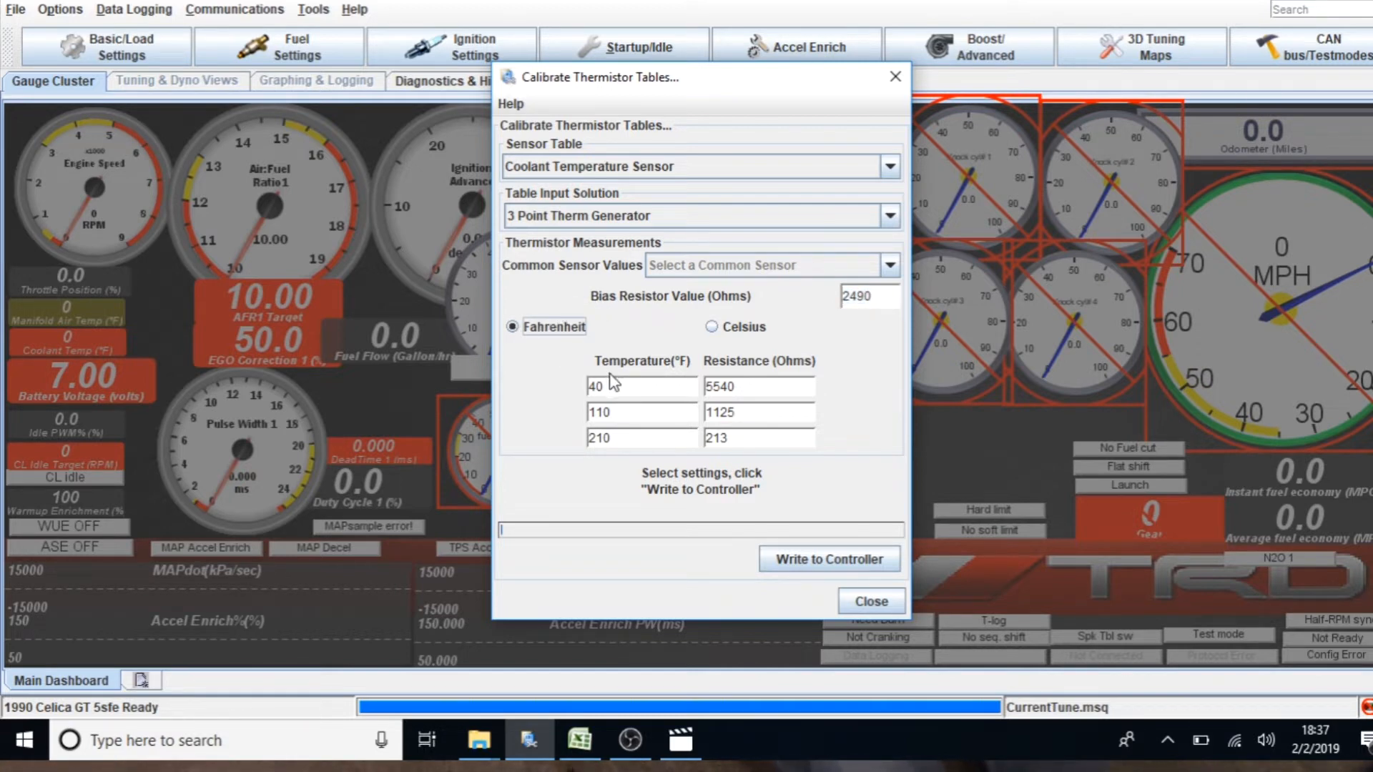
left_click(626, 386)
type("32")
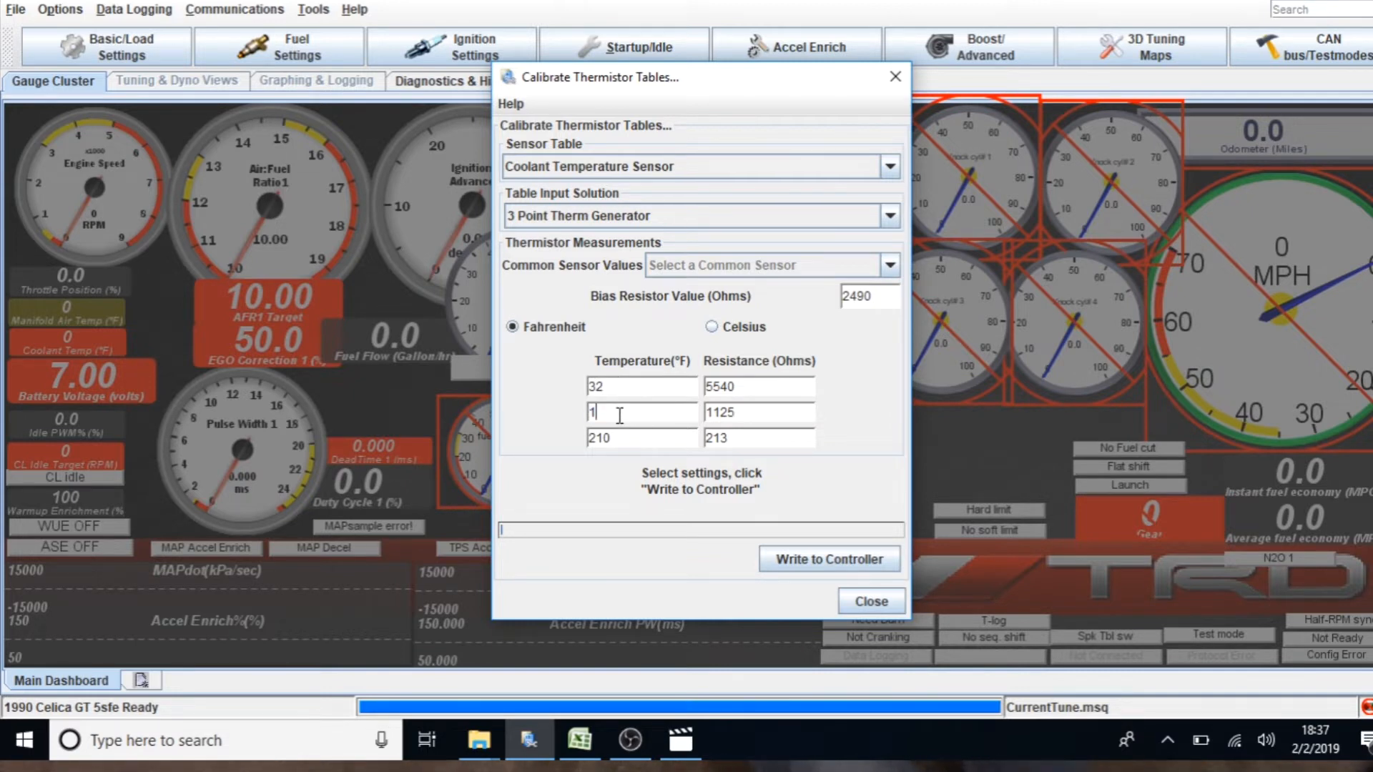
type("00")
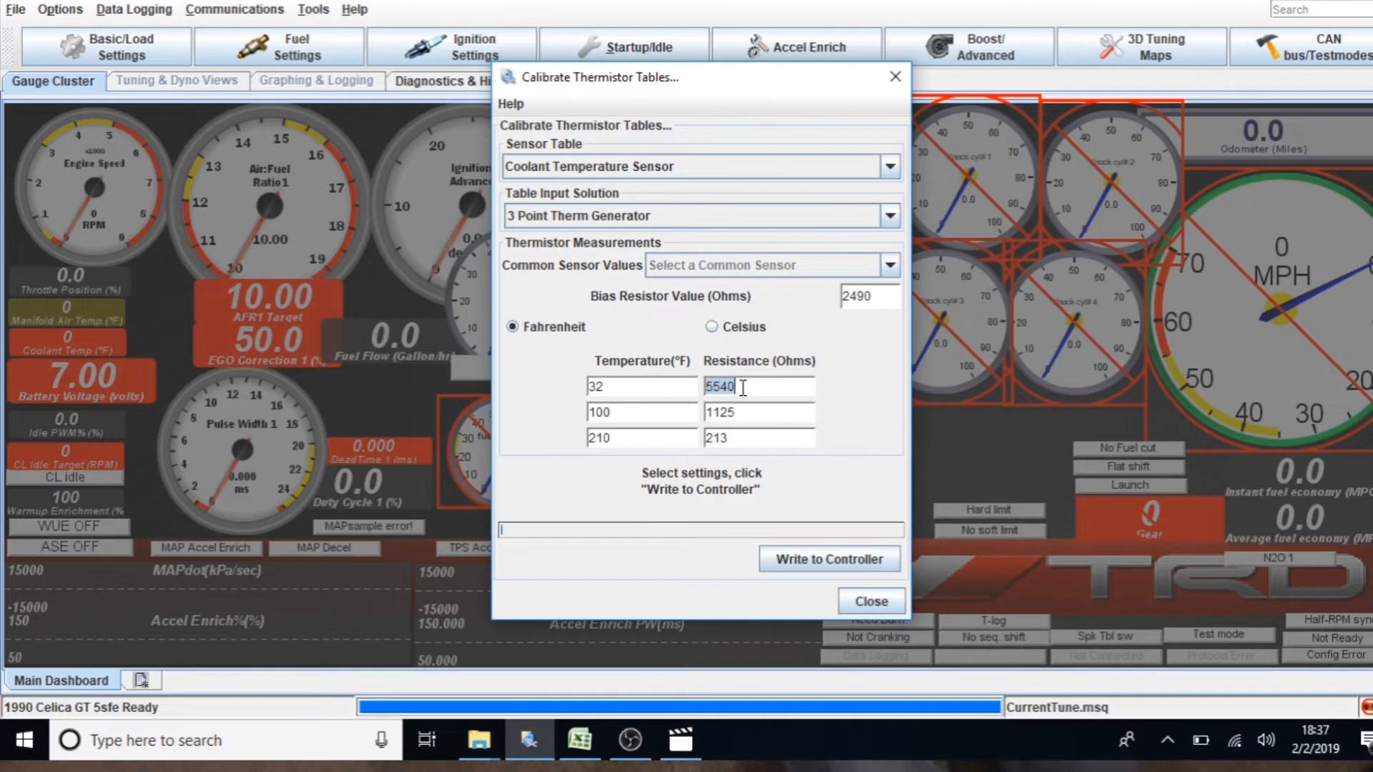
type("5")
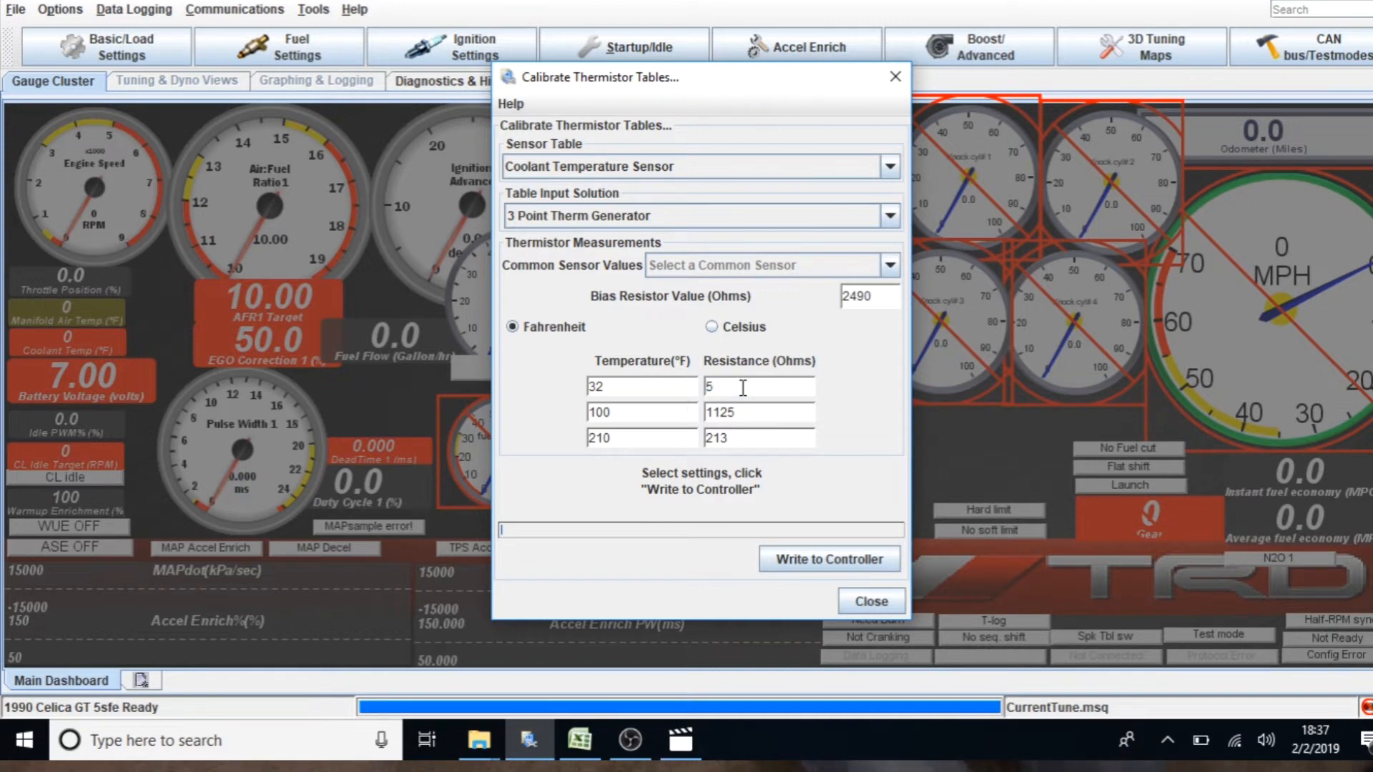
type("850")
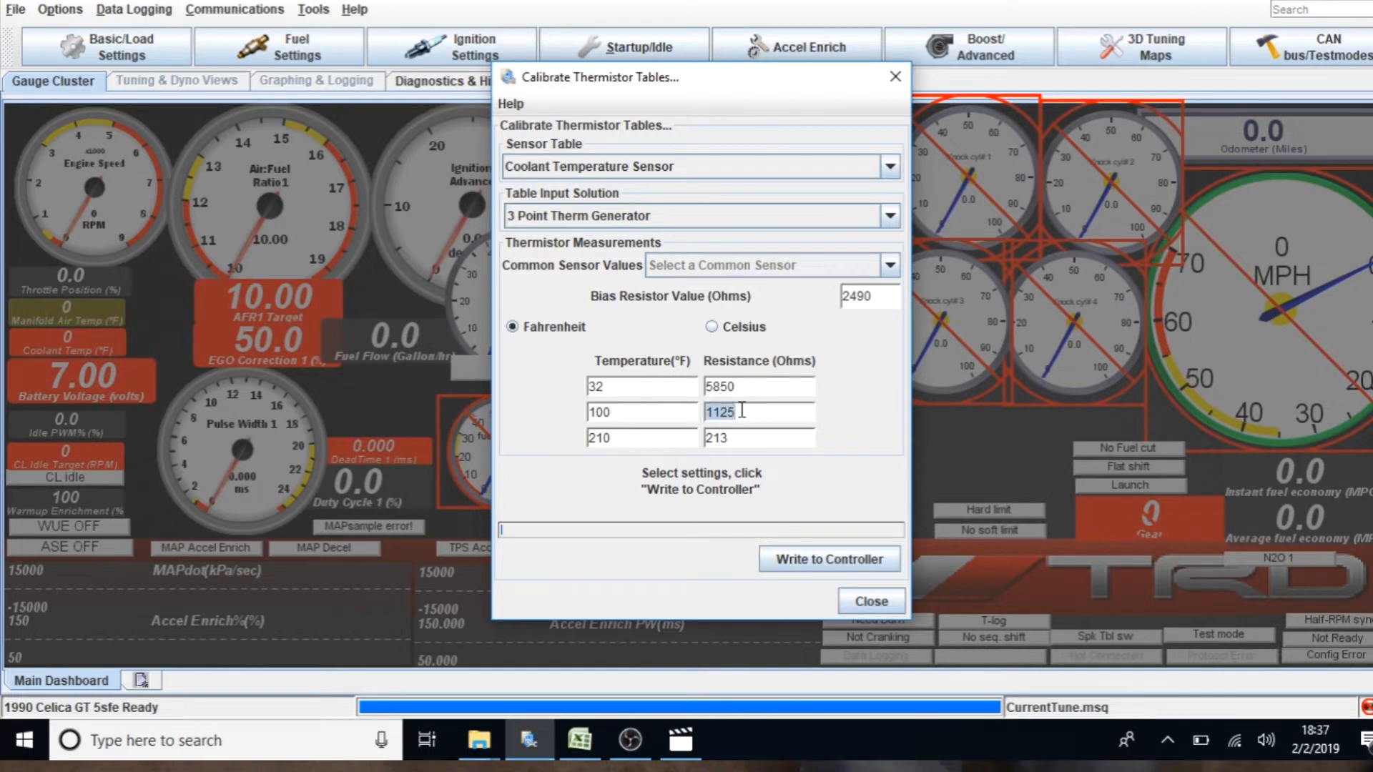
type("10")
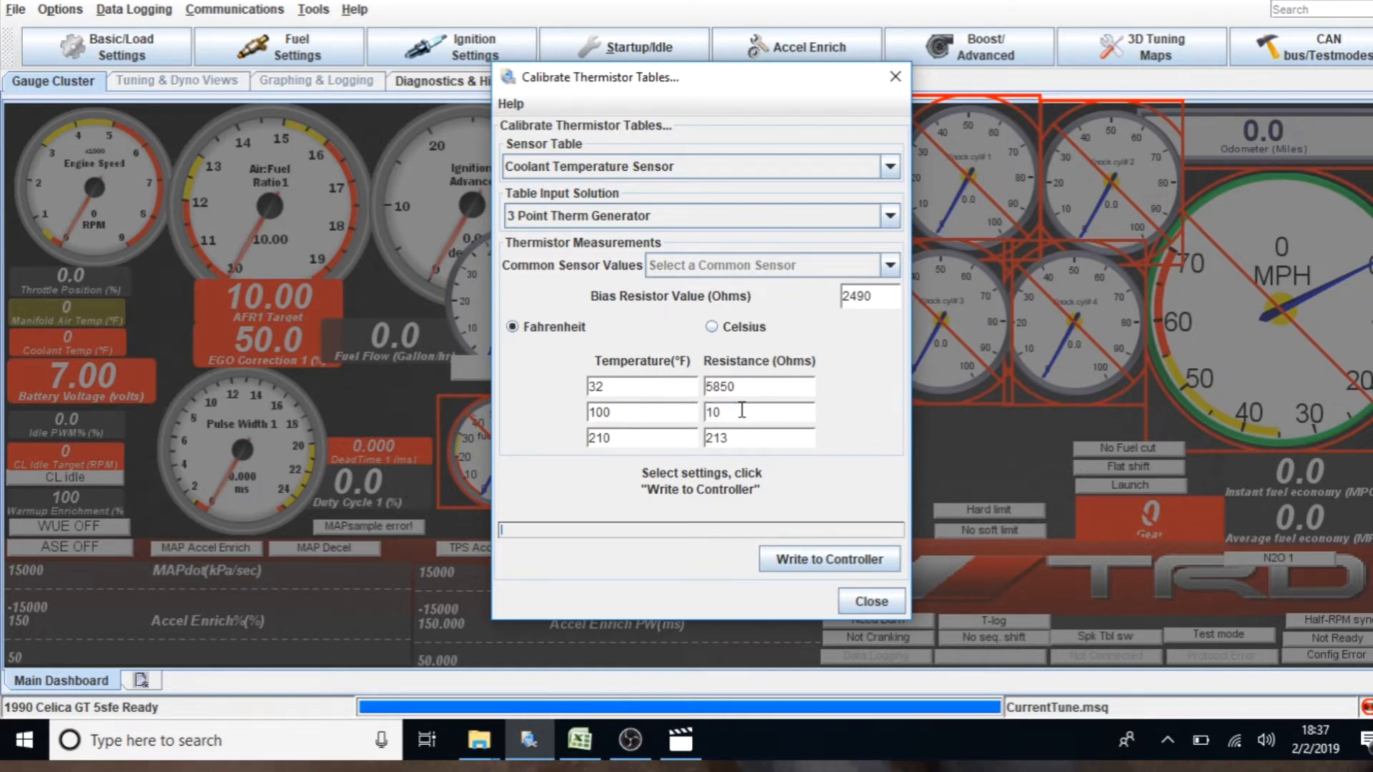
type("132")
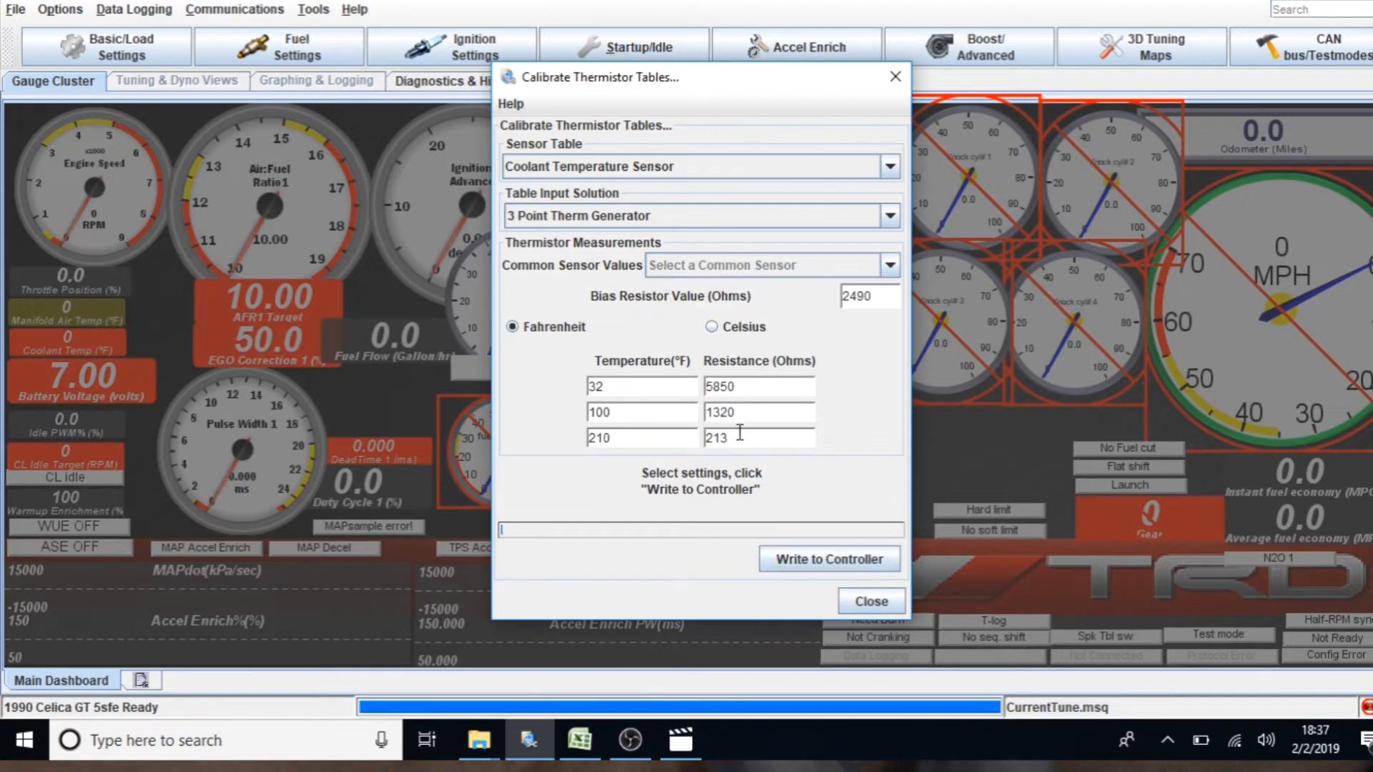
double_click(712, 437)
type("190")
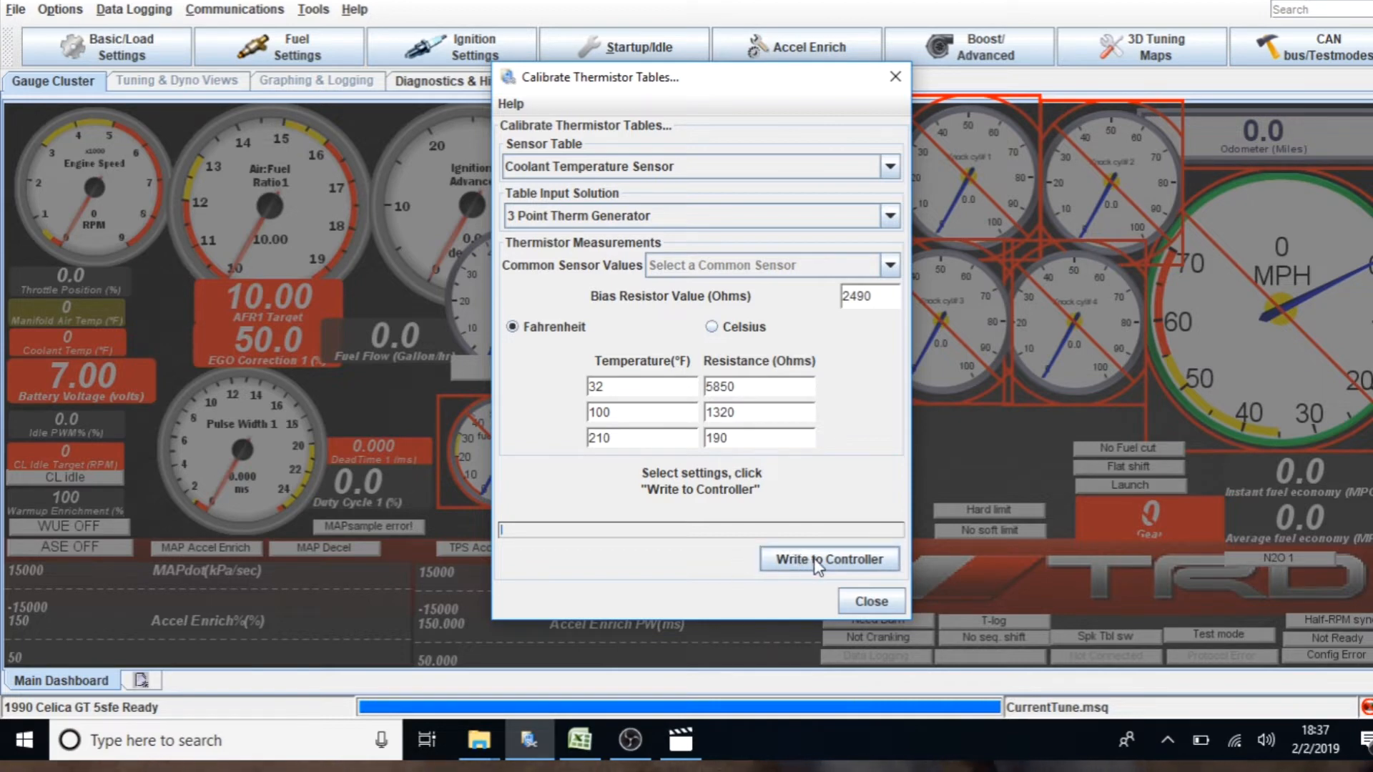
mouse_move(810, 565)
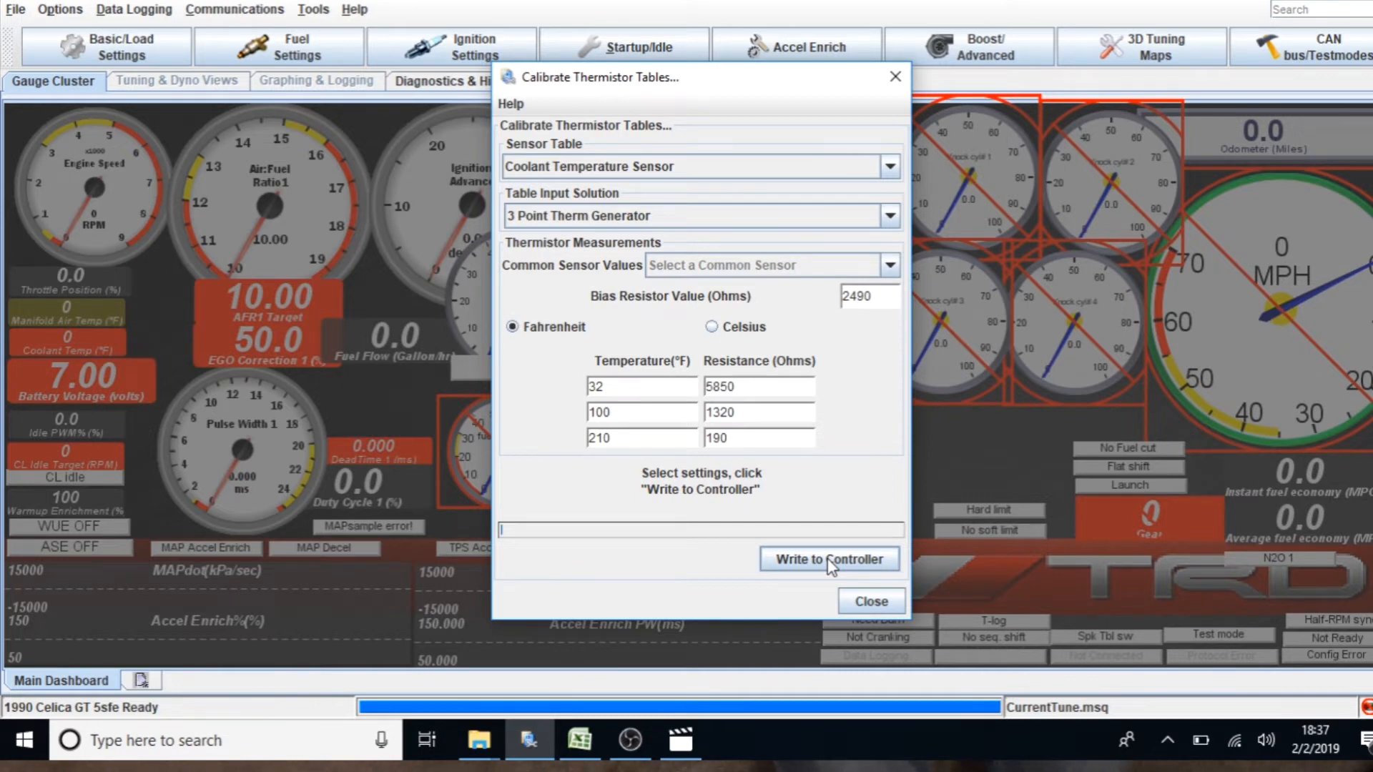
Attempt Write to Controller, dismiss the Not currently Online warning and close the calibration window
left_click(828, 559)
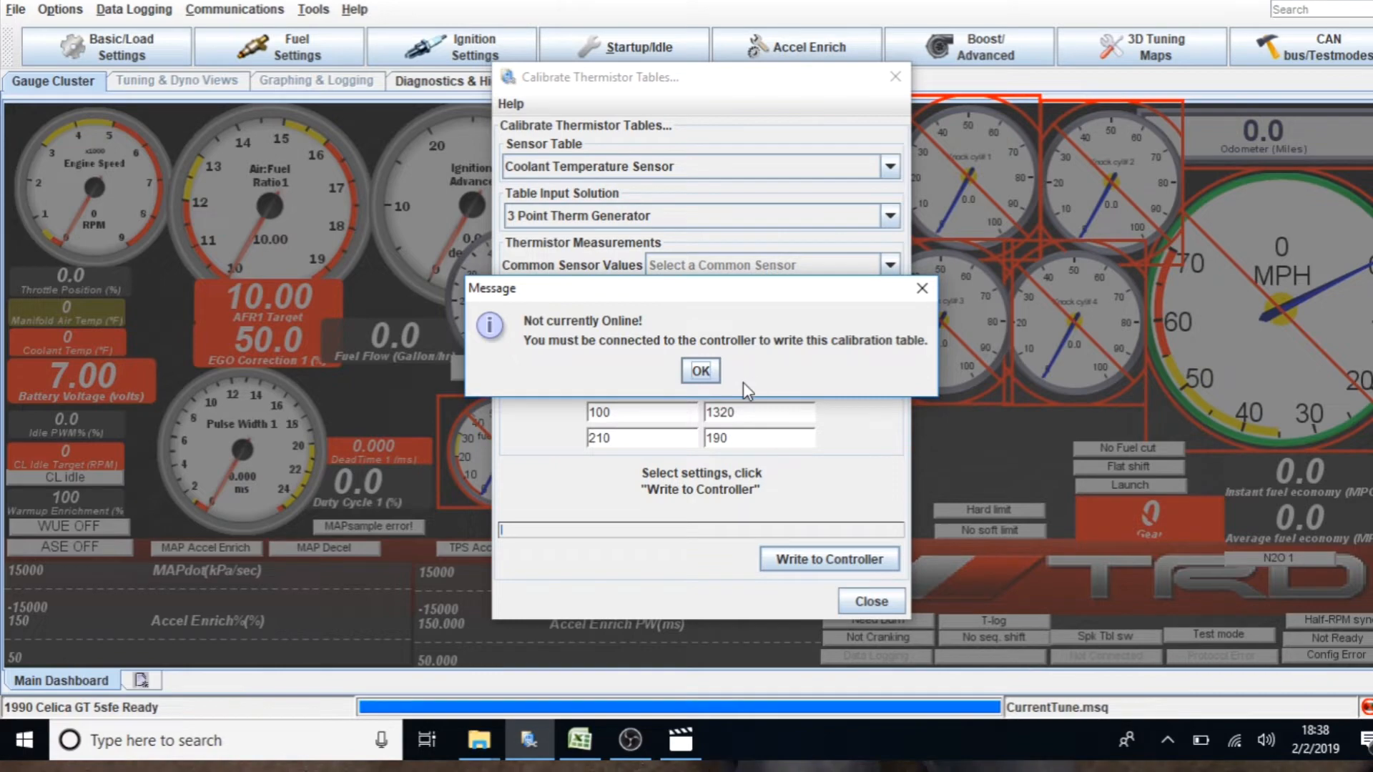
left_click(699, 370)
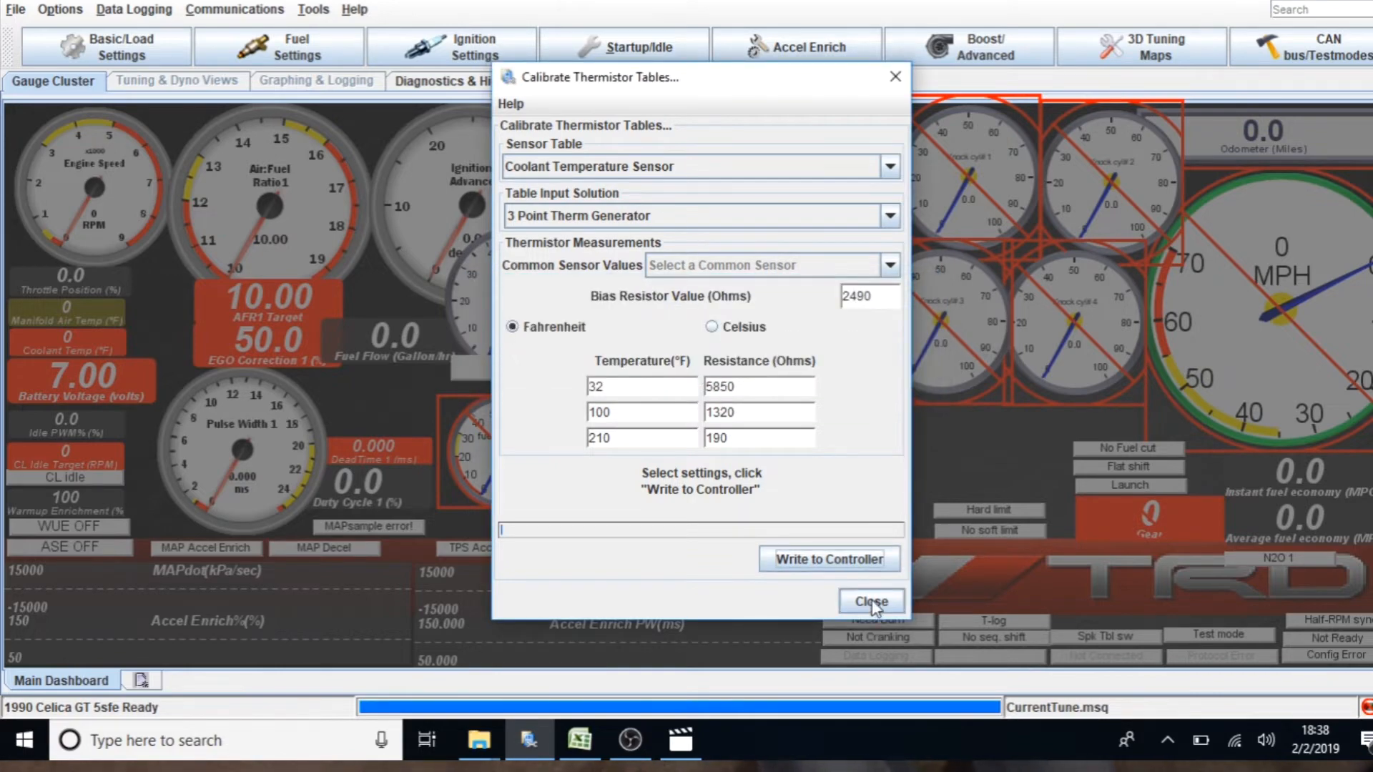
left_click(871, 602)
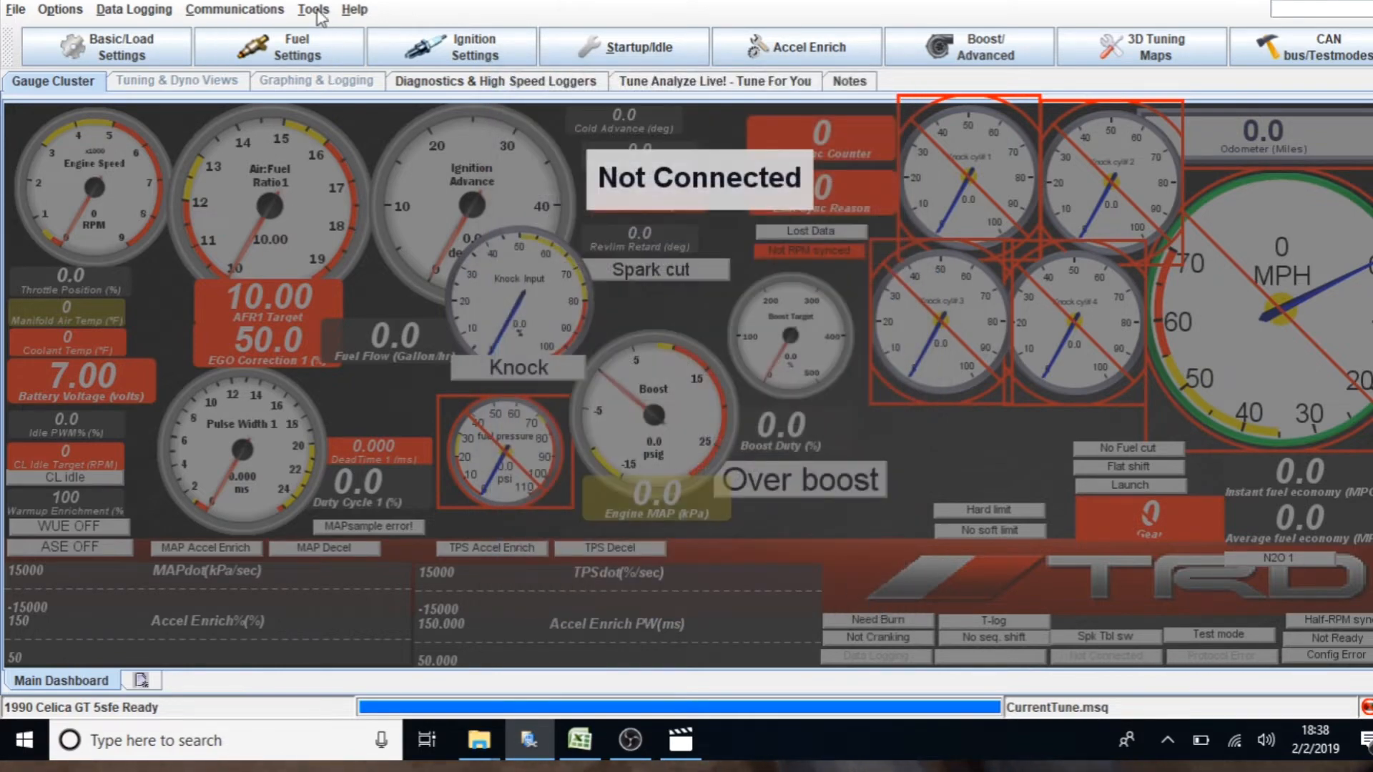
Reopen Calibrate Thermistor Tables and select the Air Temperature Sensor table
left_click(311, 10)
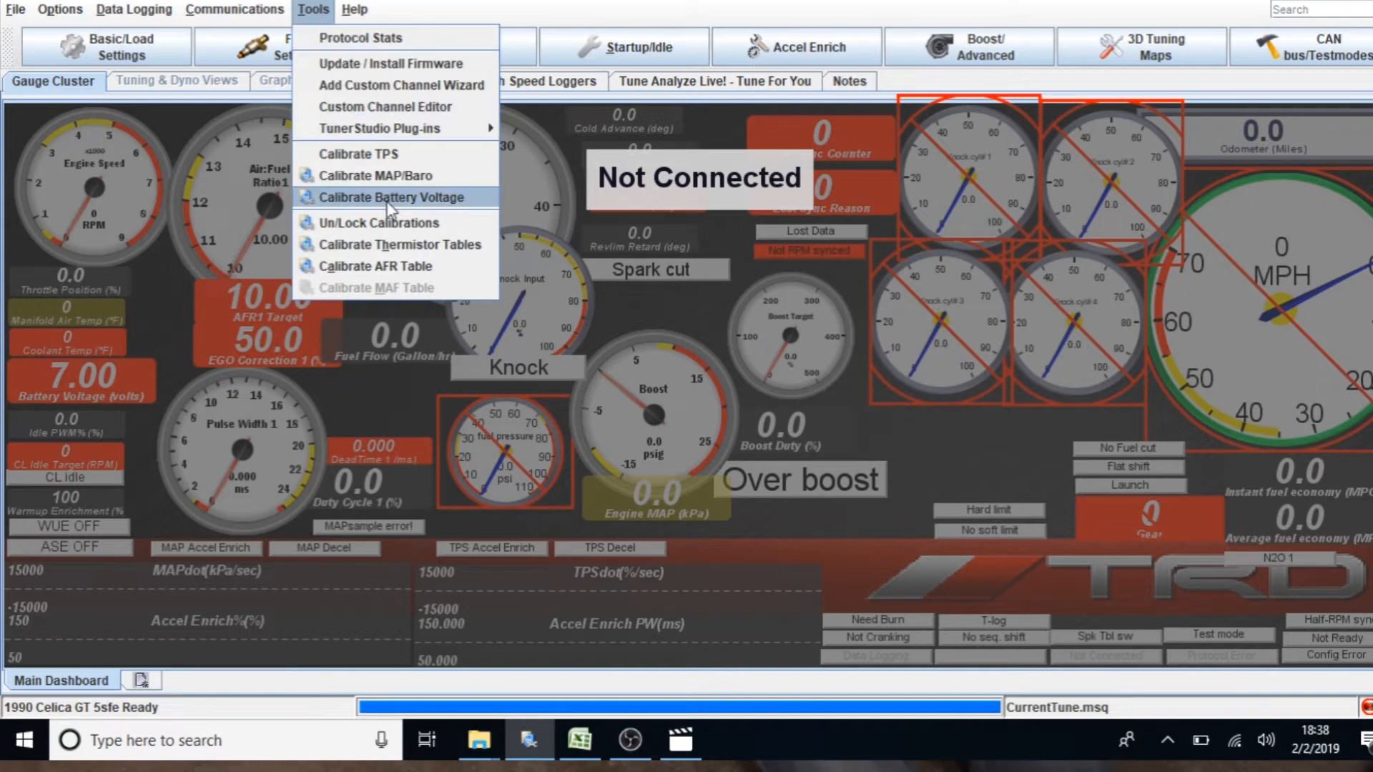
left_click(399, 244)
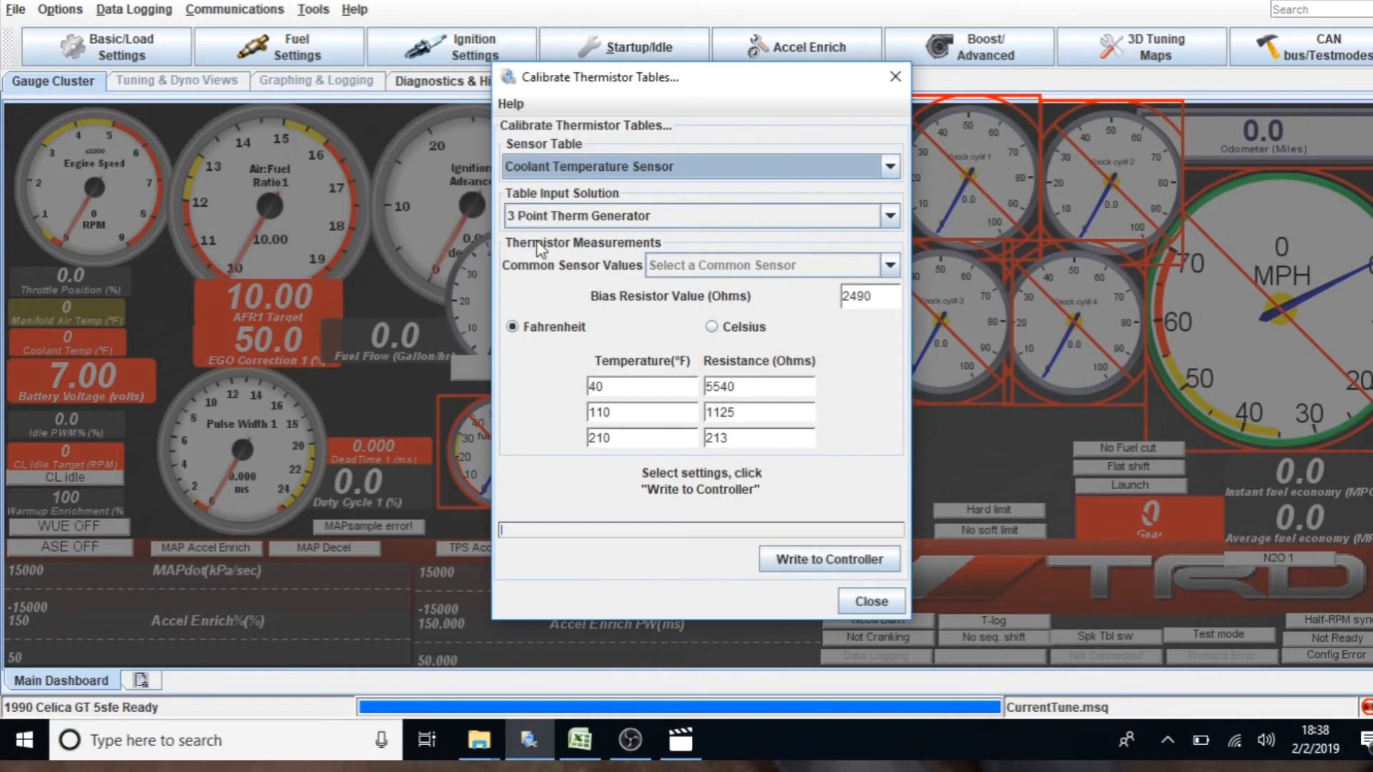
mouse_move(899, 186)
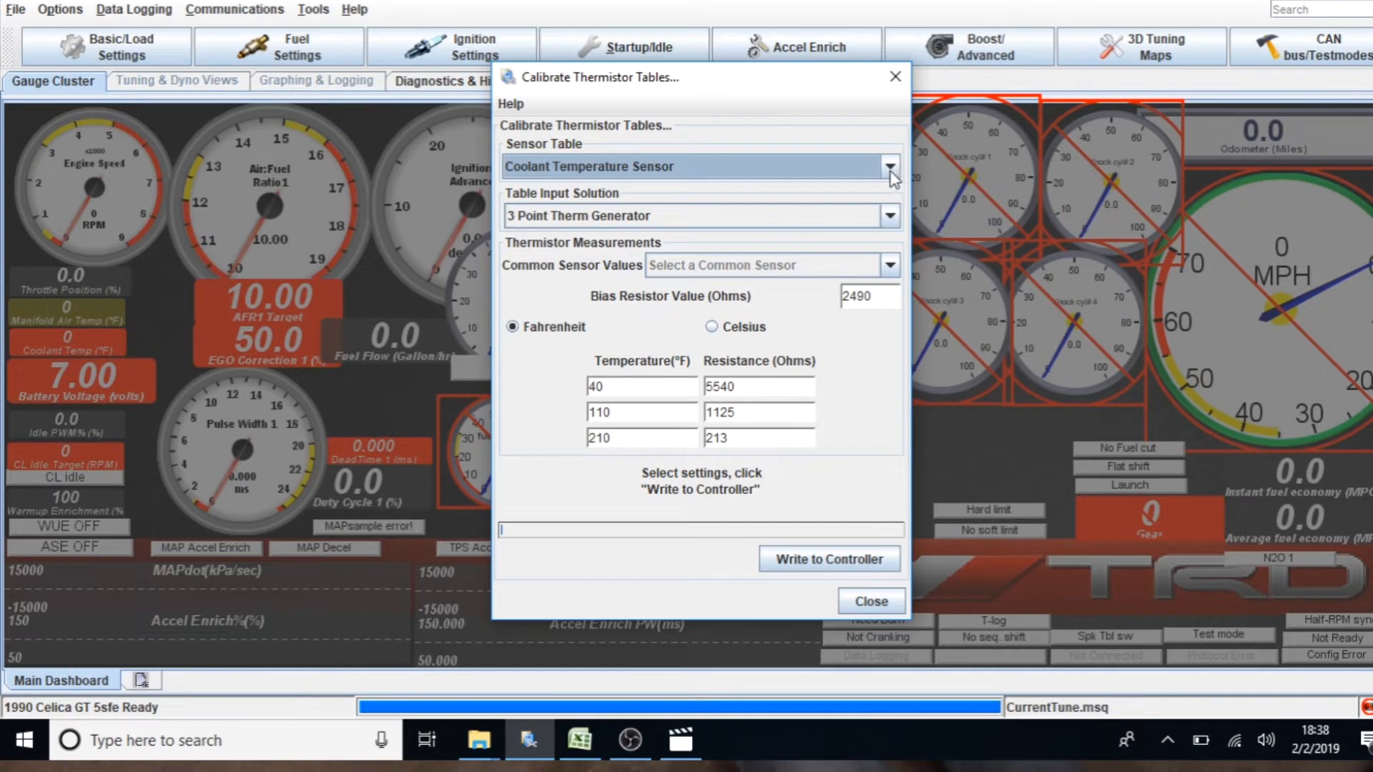
left_click(889, 166)
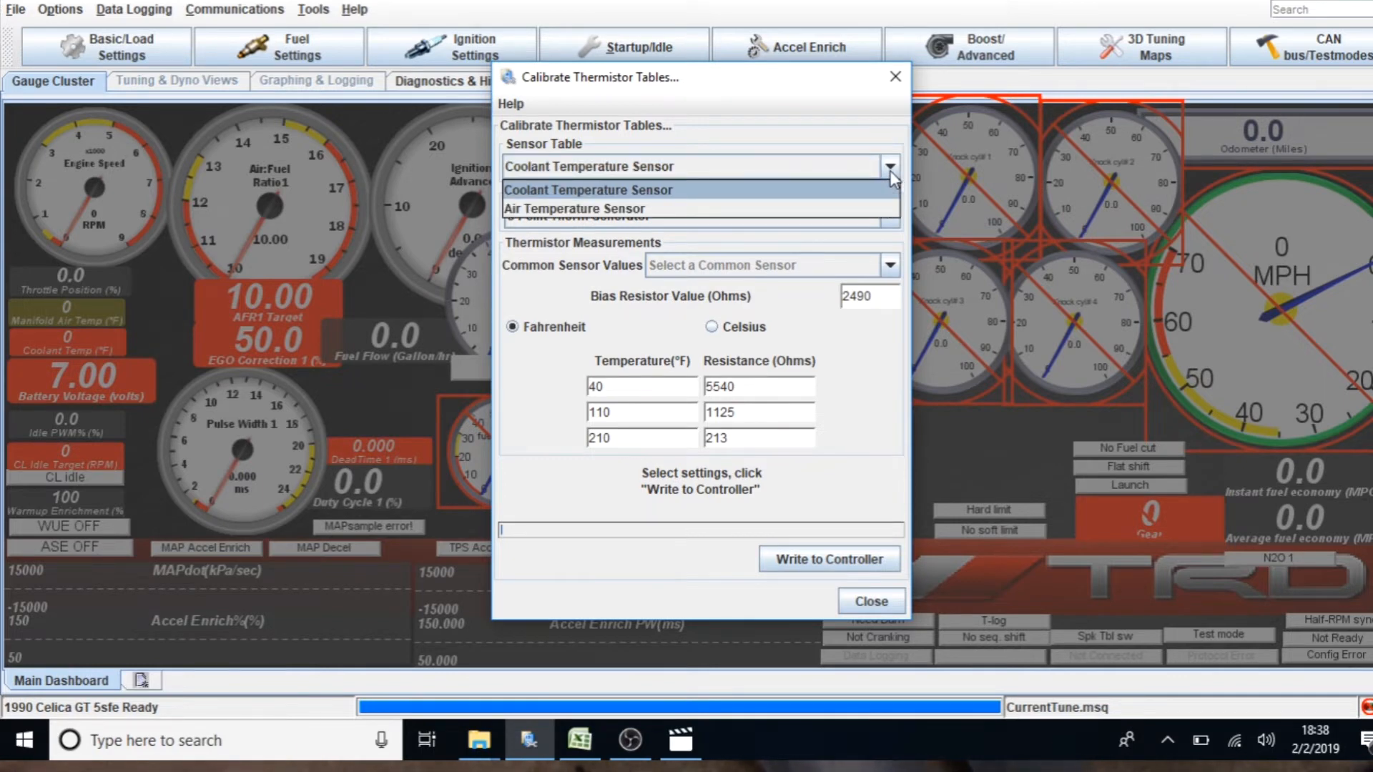
left_click(575, 207)
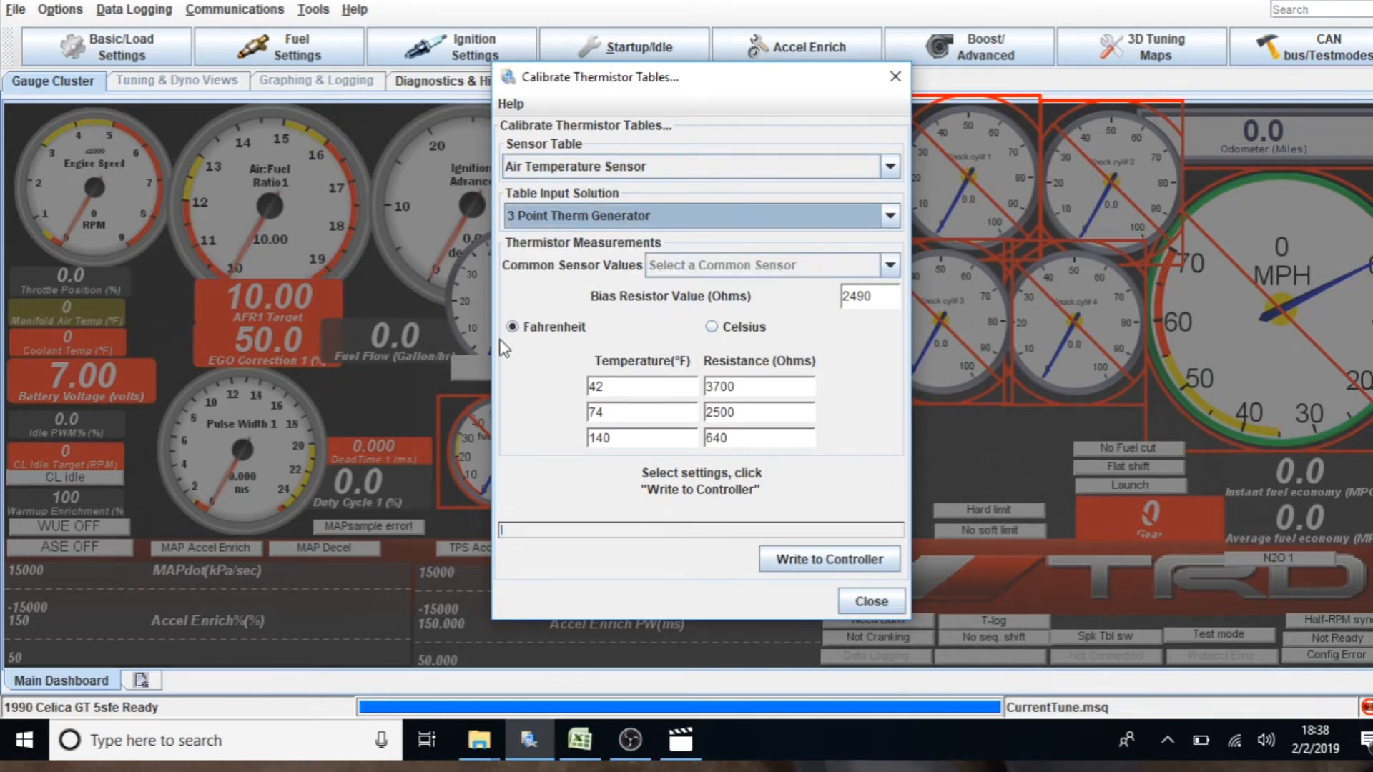
Set the air sensor temperatures to 32, 100 and 210 °F
left_click(642, 386)
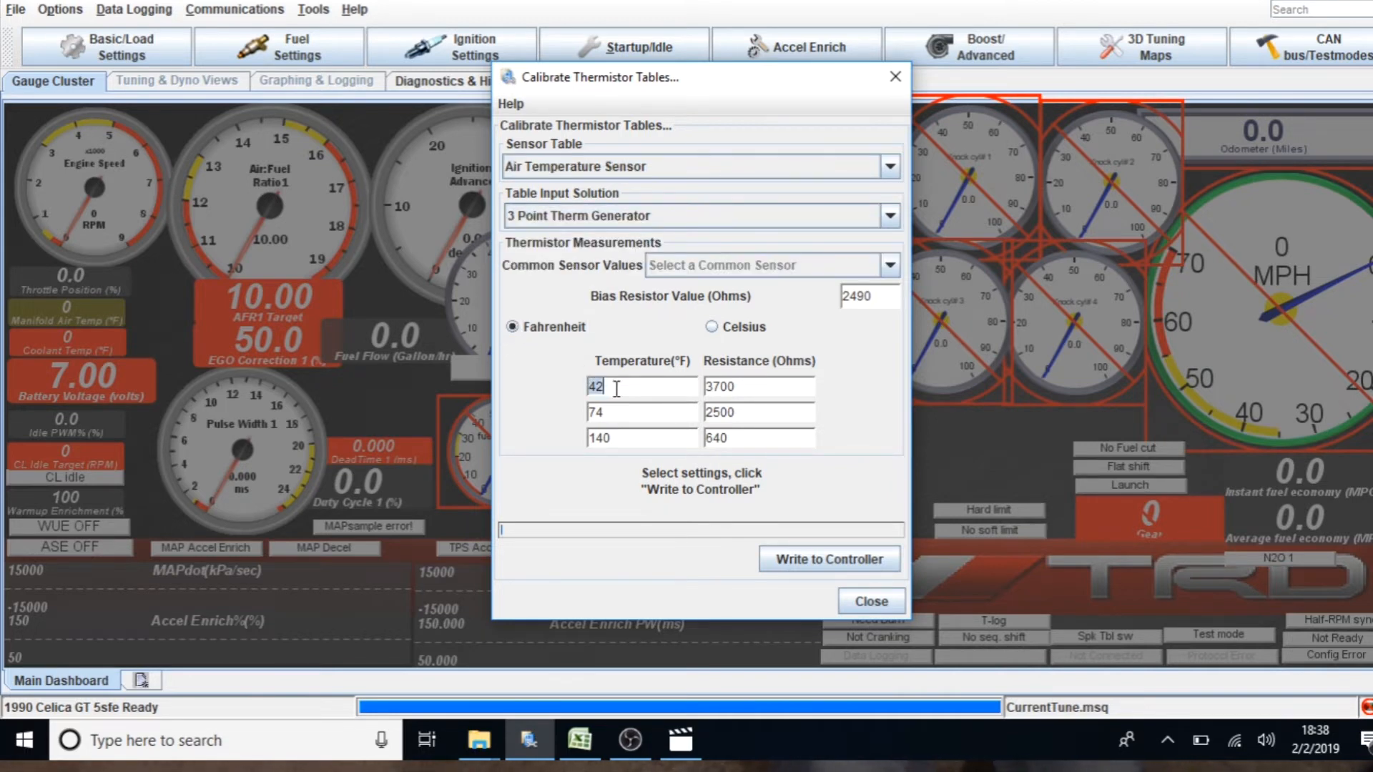
type("32")
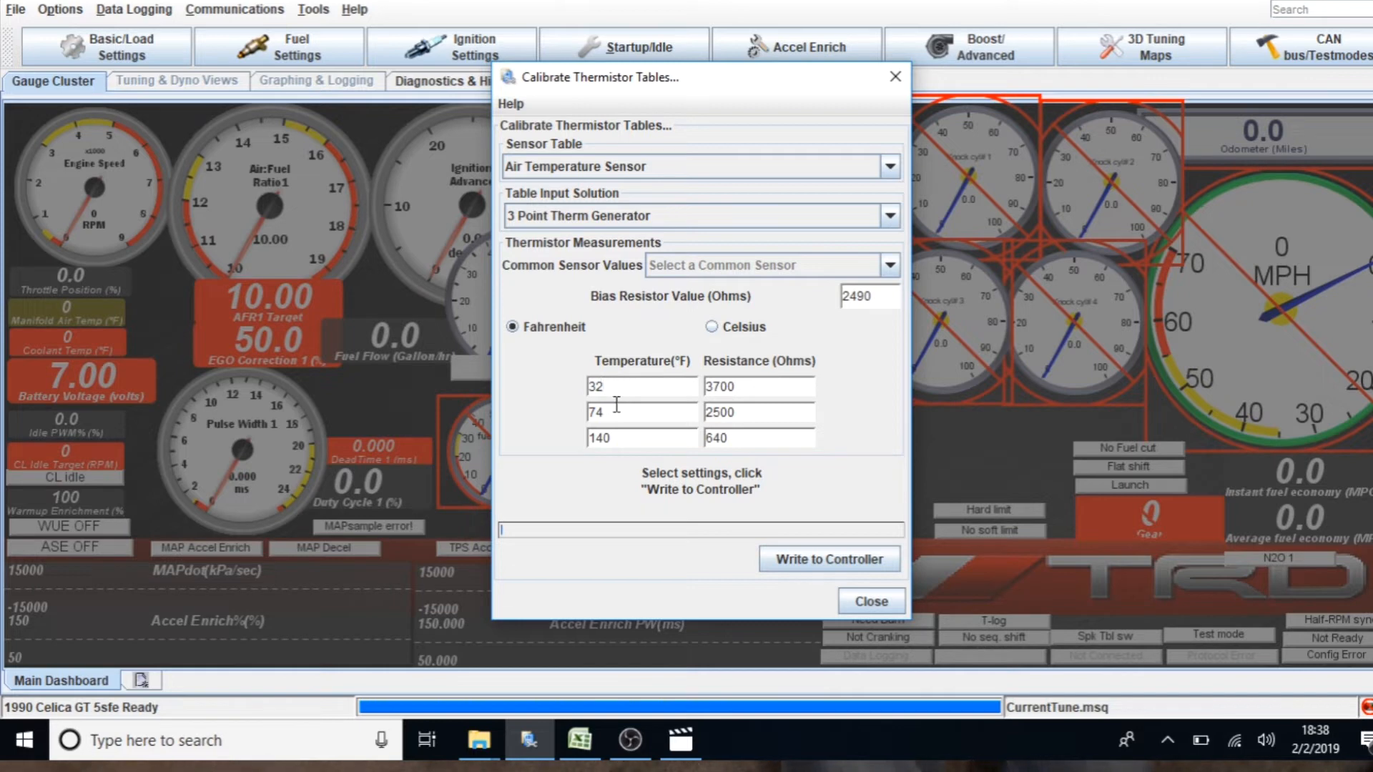
left_click(614, 411)
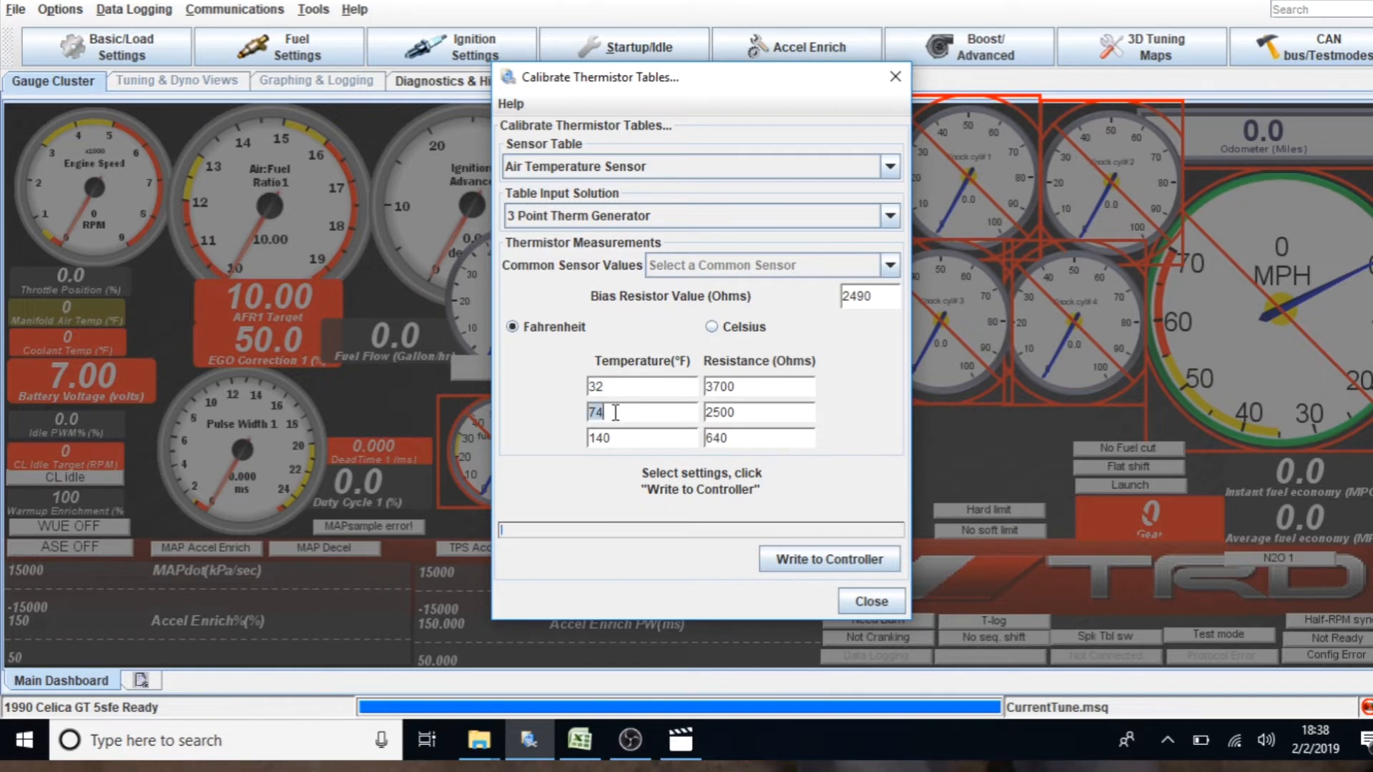
type("100")
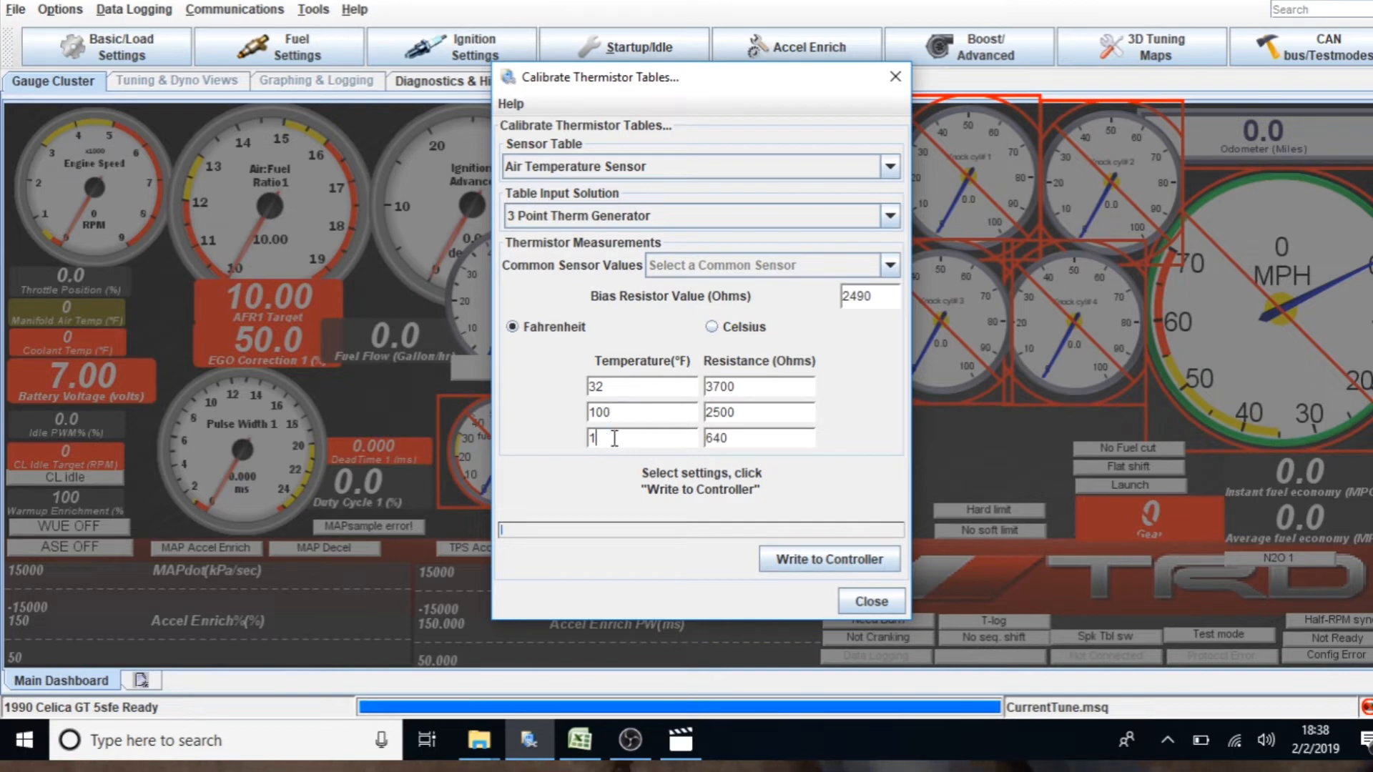
type("210")
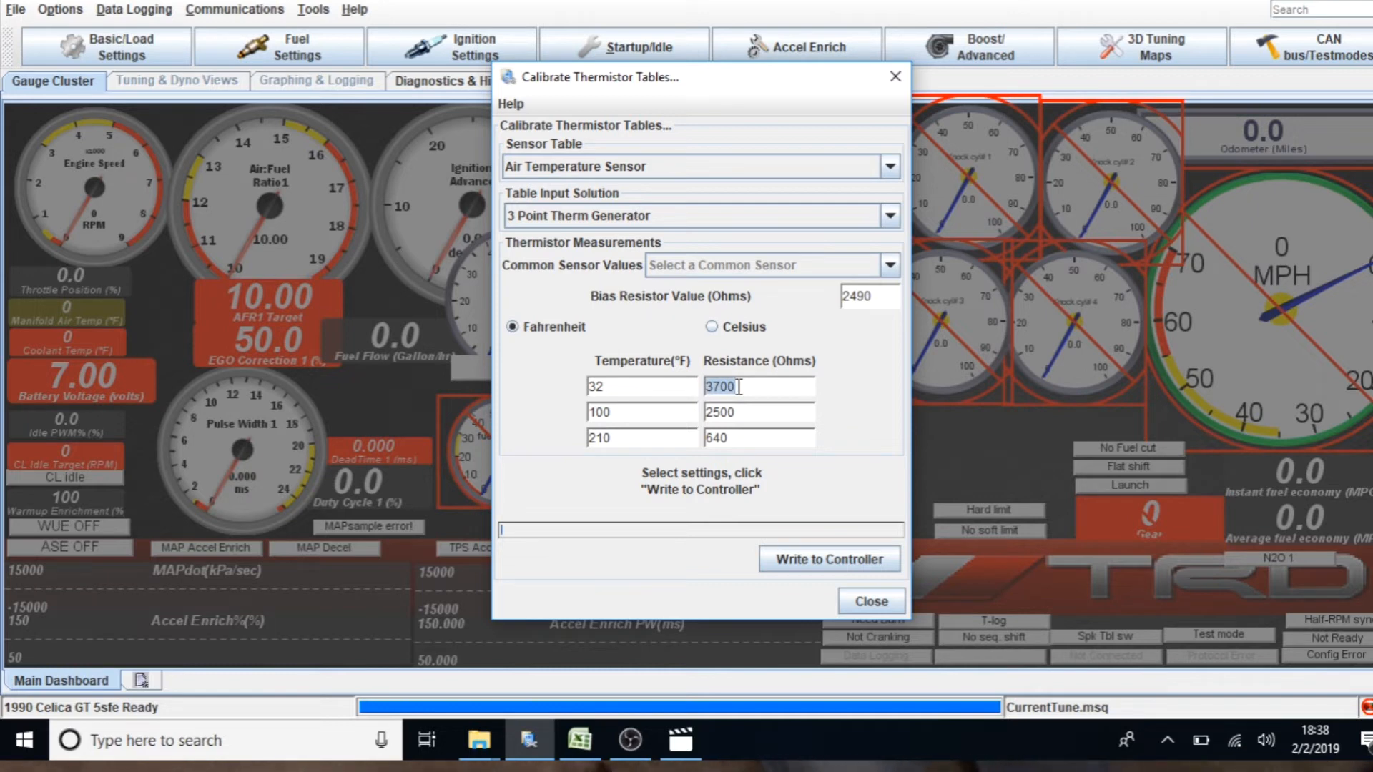
Set the first two air sensor resistances to 5900 and 1320 Ω and start retyping the third
type("5")
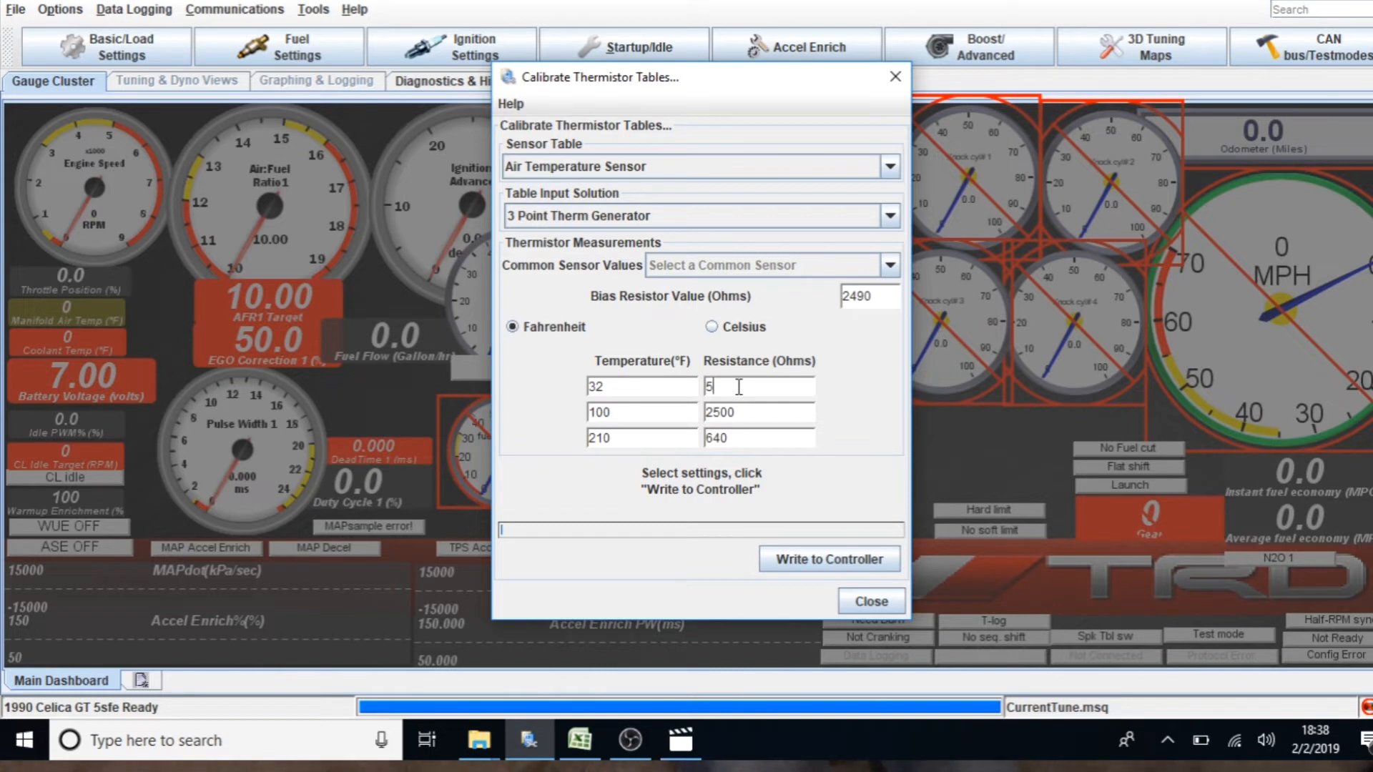
type("900")
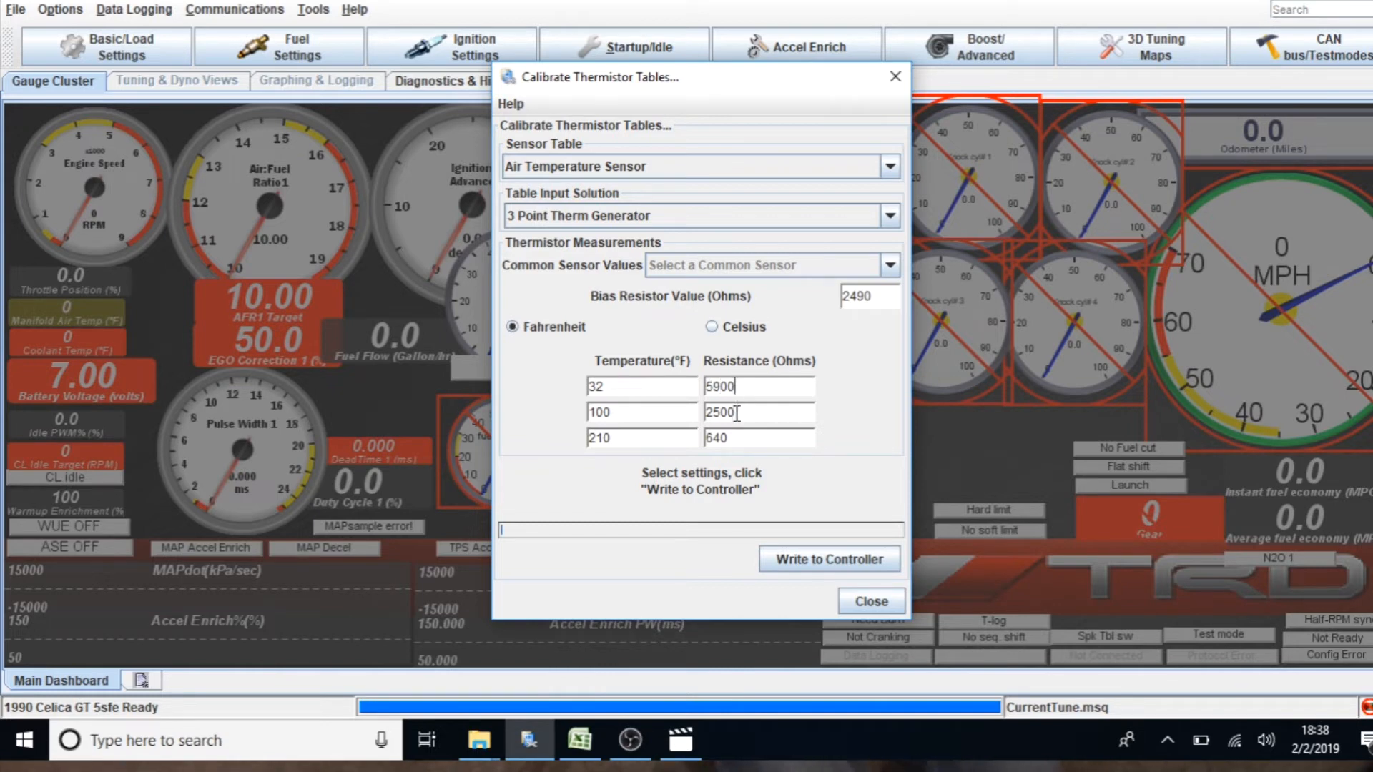
type("1320")
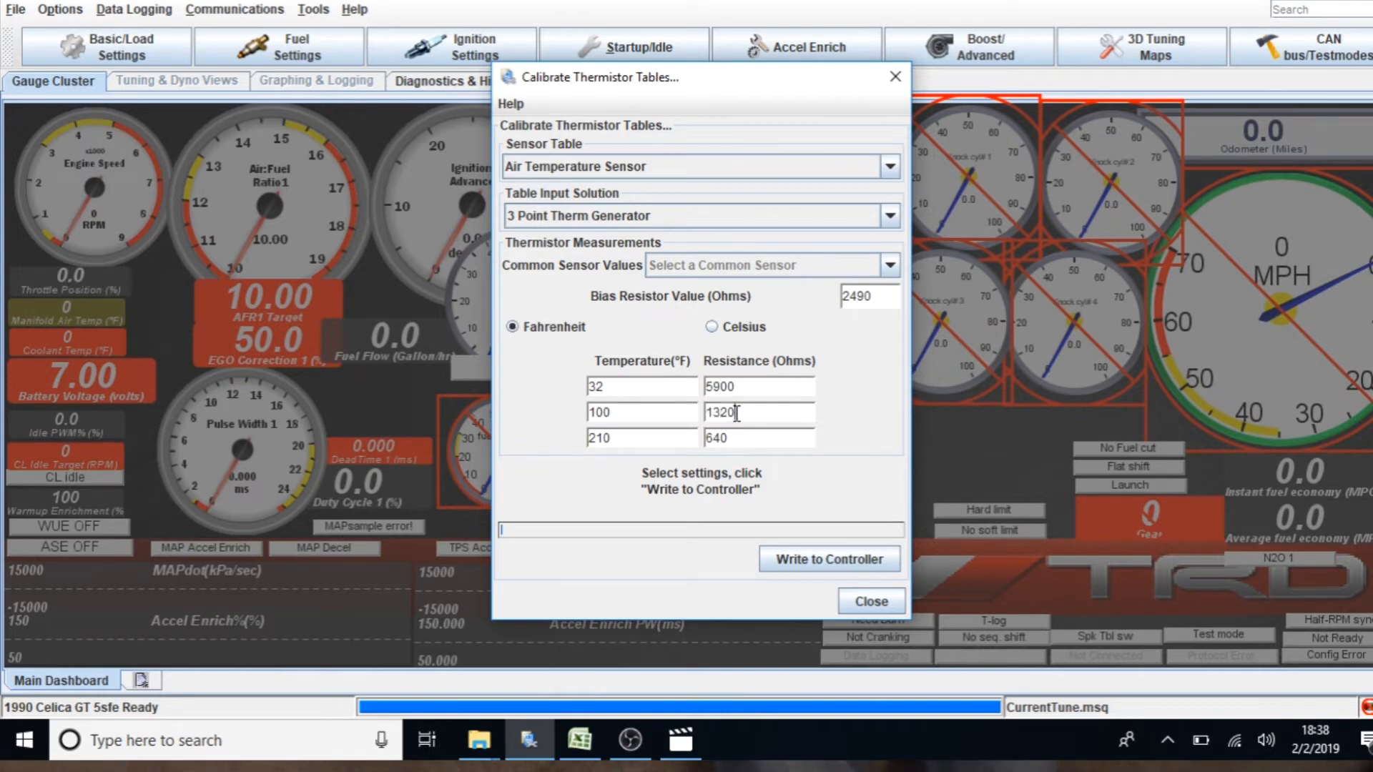
left_click(734, 438)
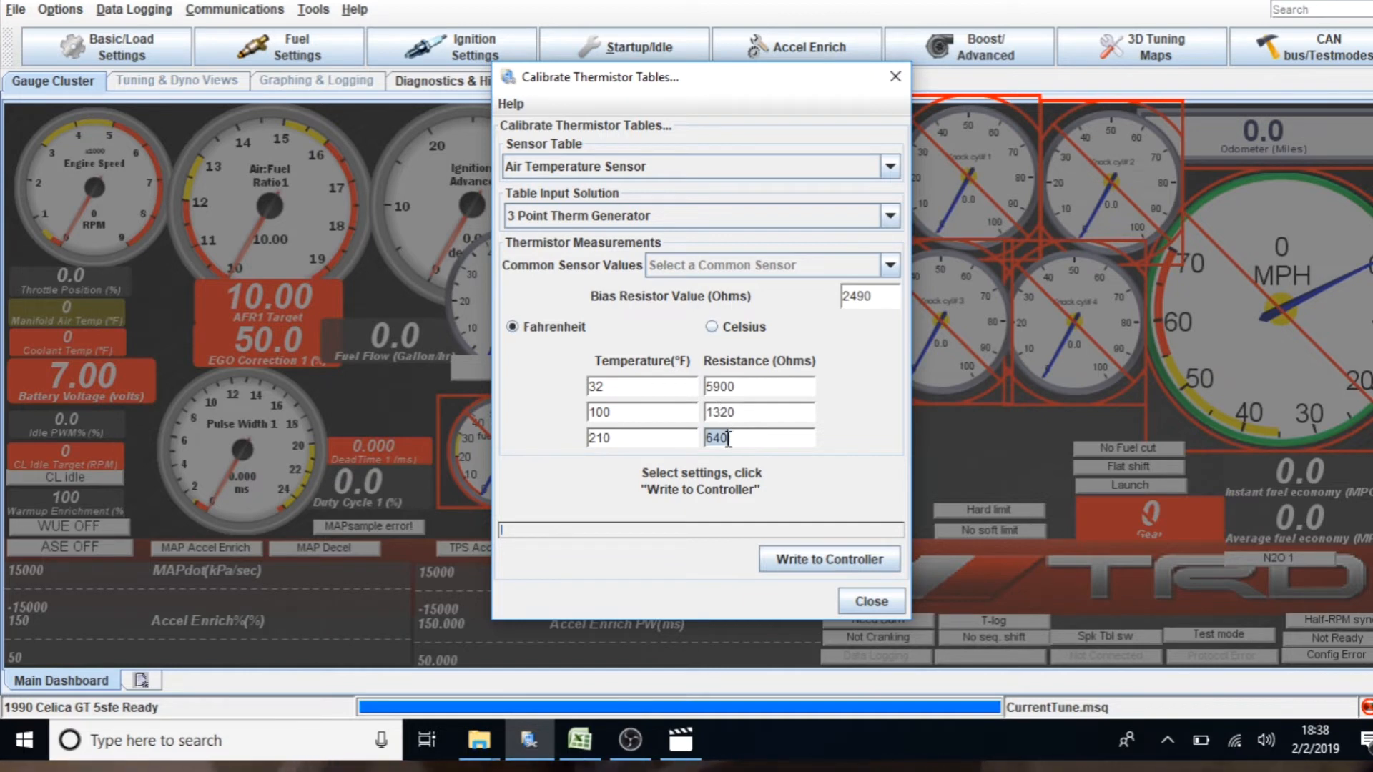
type("1")
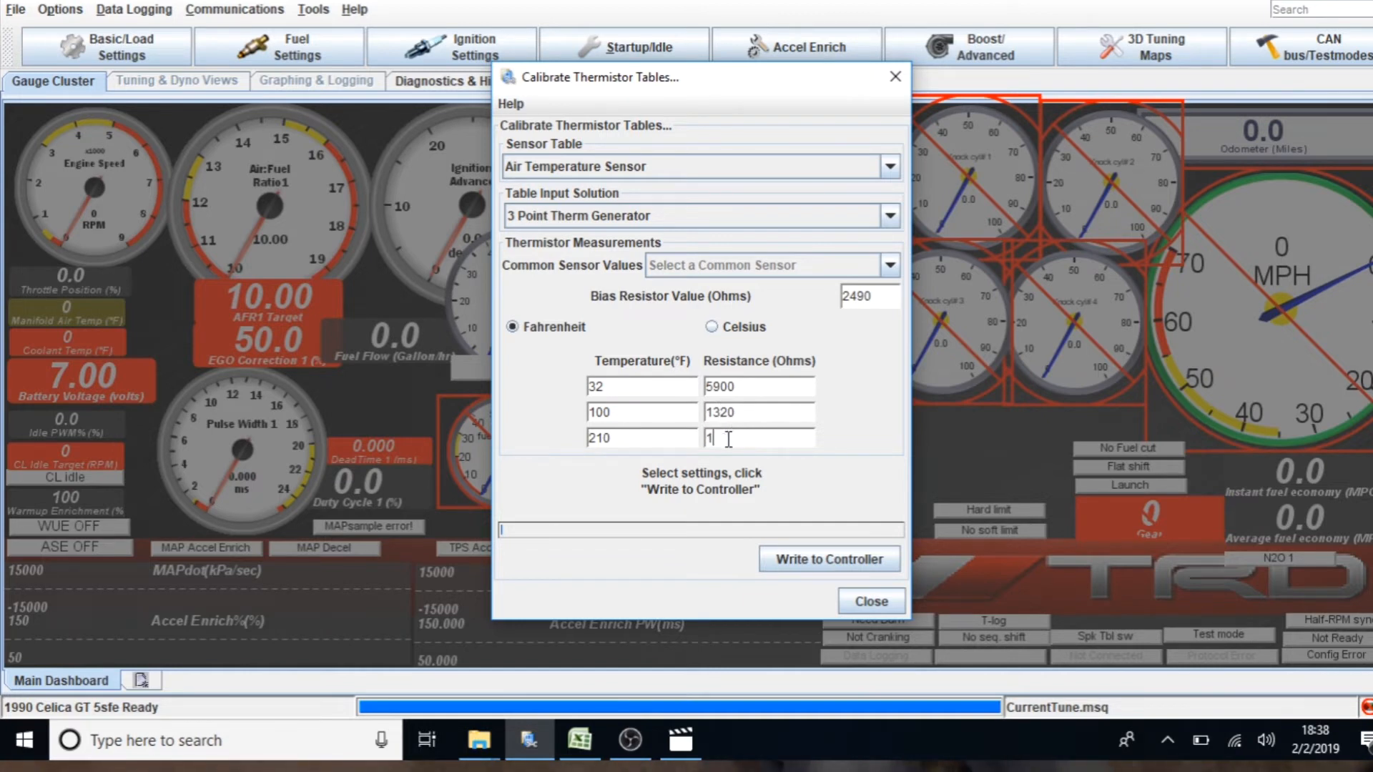
Finish the third air resistance as 190 Ω, attempt Write to Controller and dismiss the not-online warning
type("90")
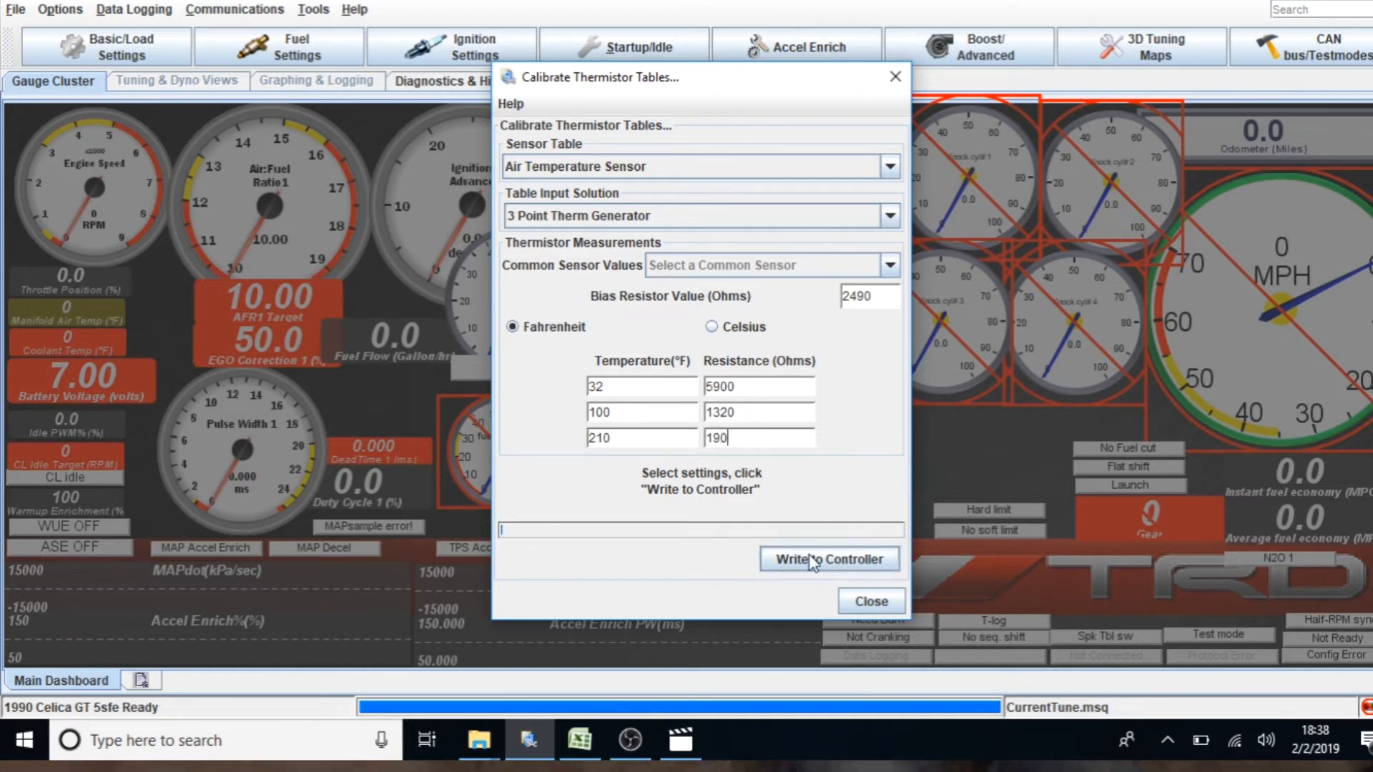
left_click(828, 559)
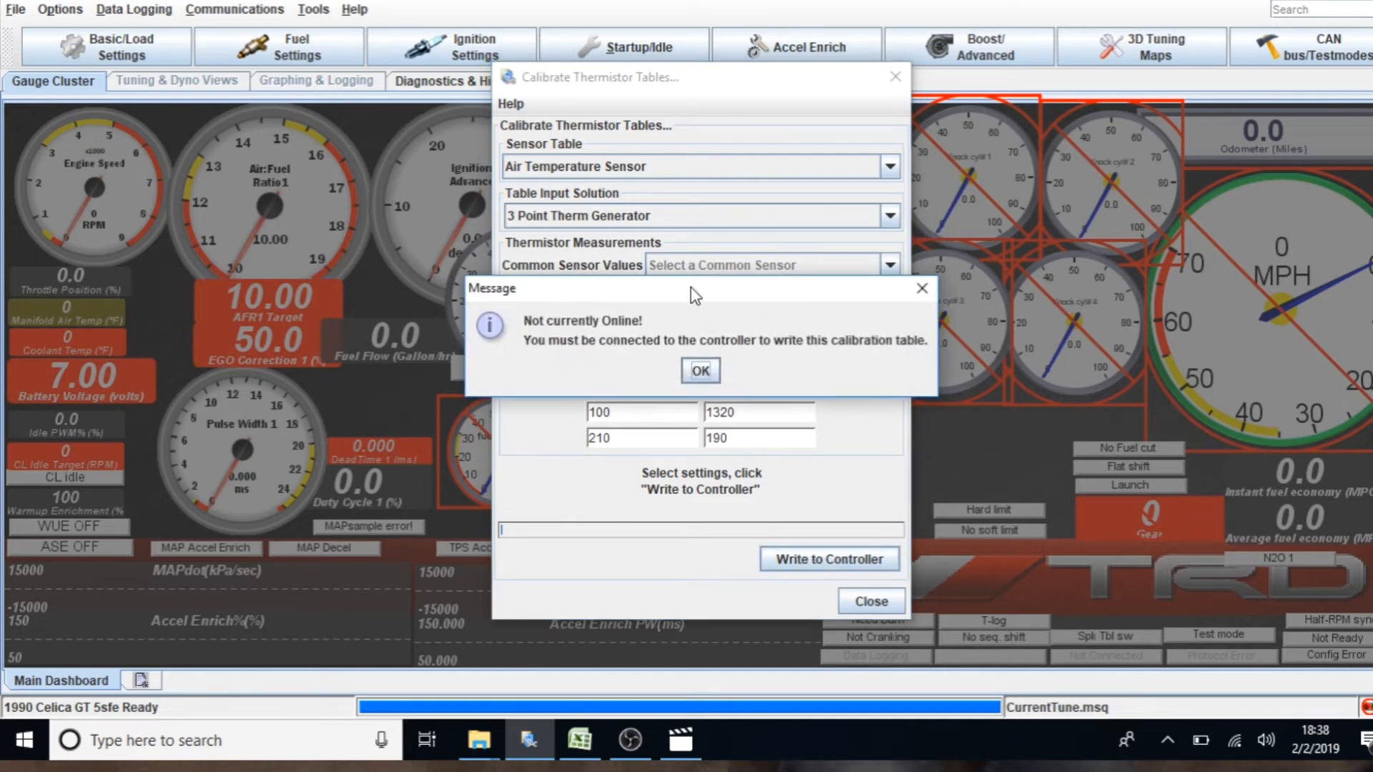
left_click(700, 370)
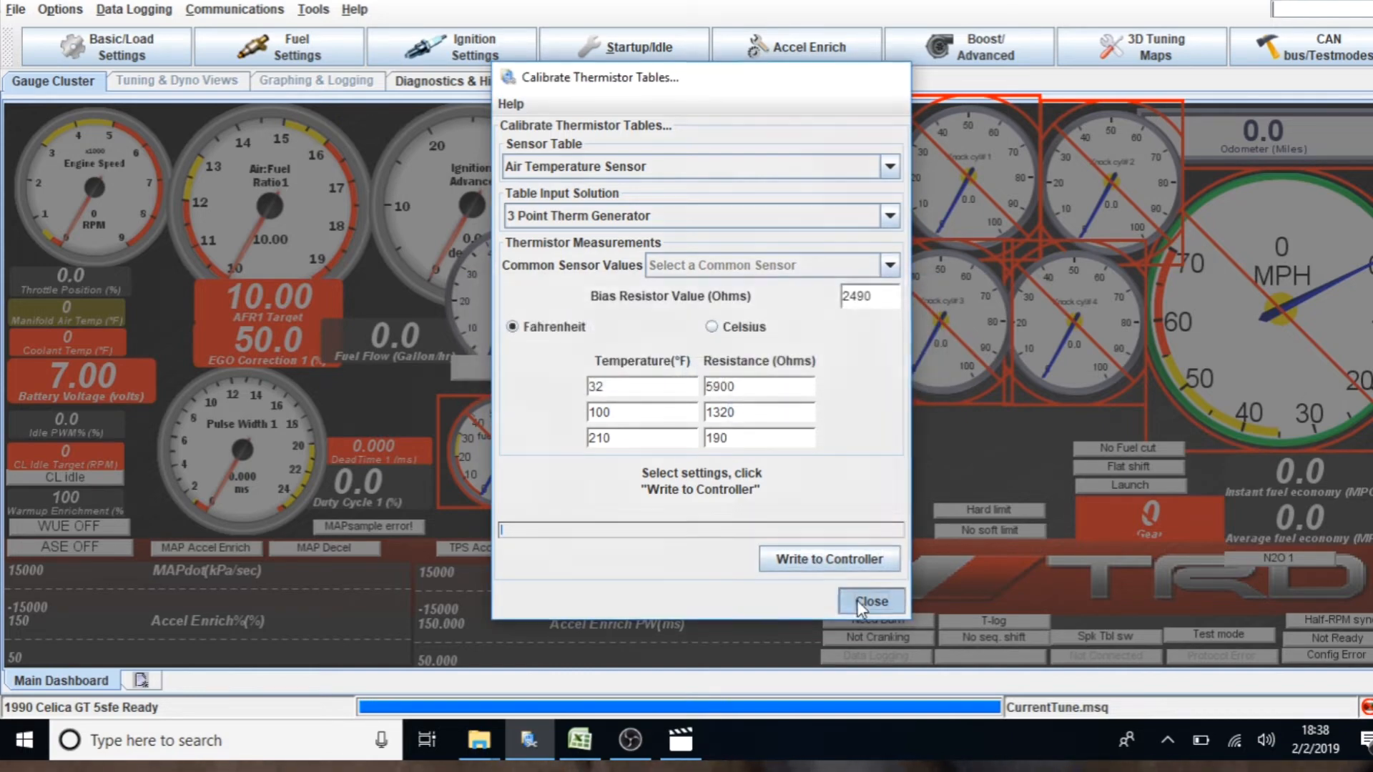